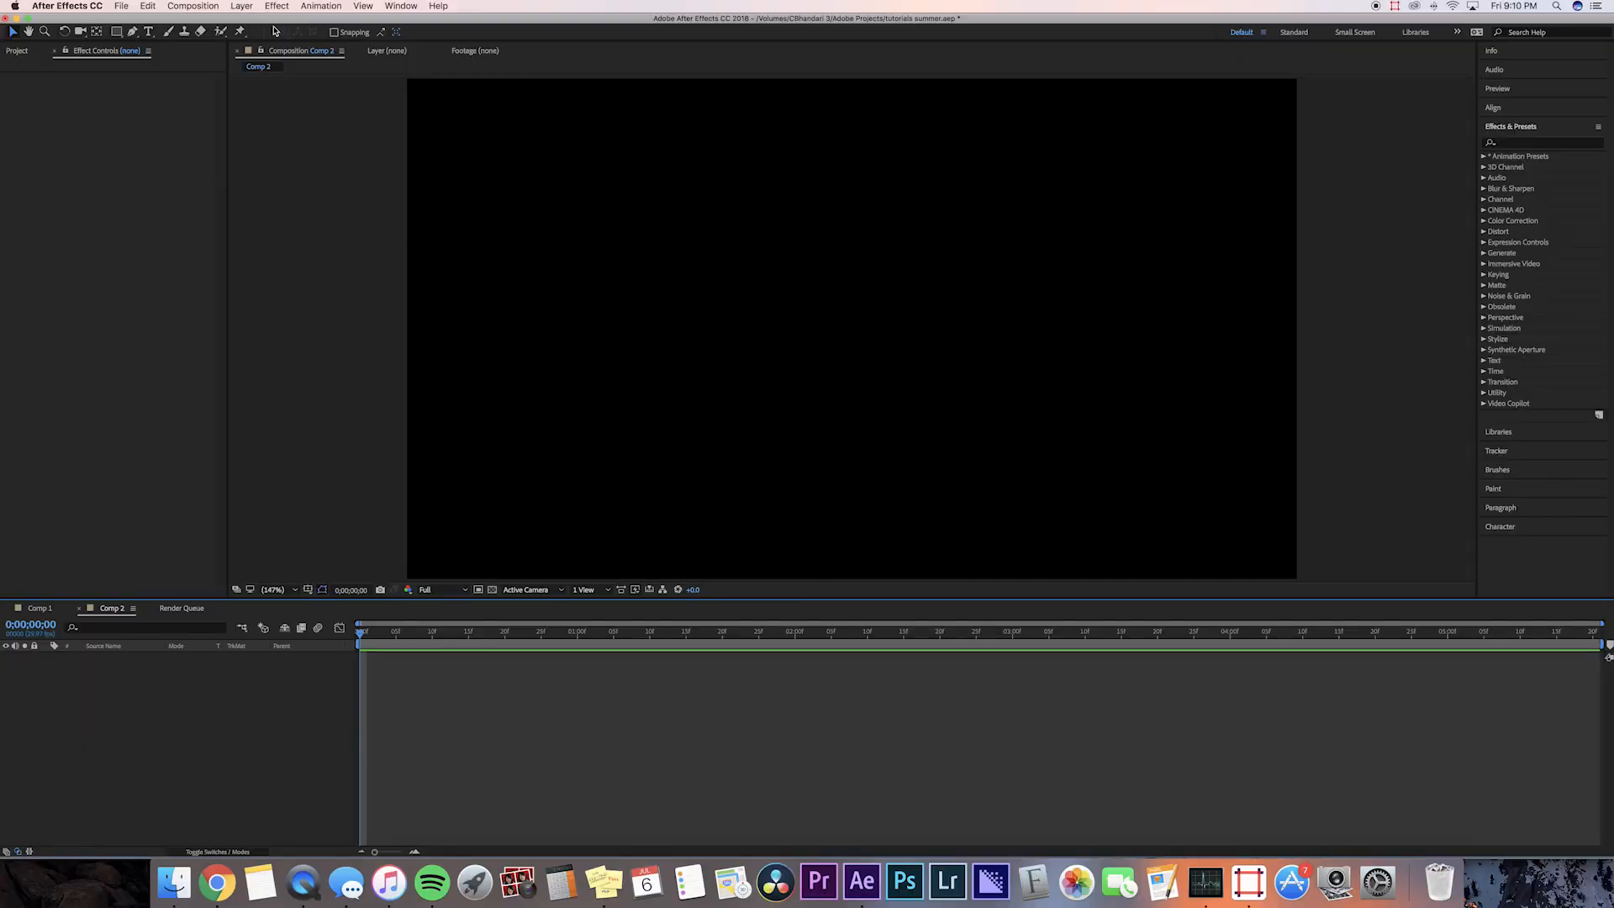
Step: Add a black solid at composition size through Layer > New > Solid
left_click(242, 6)
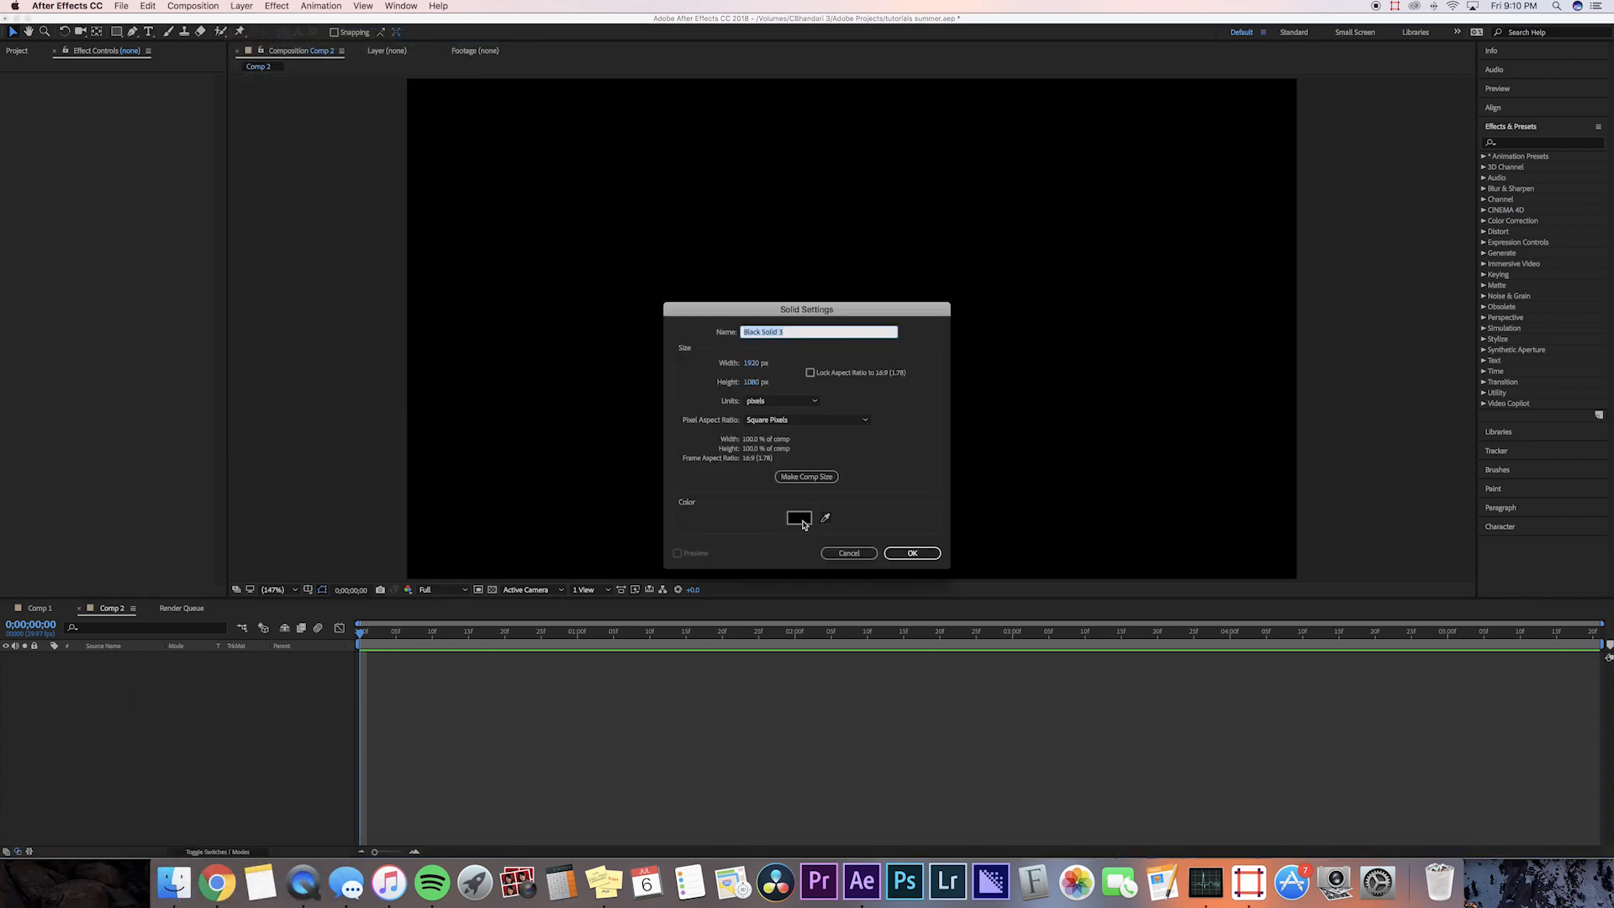
left_click(910, 553)
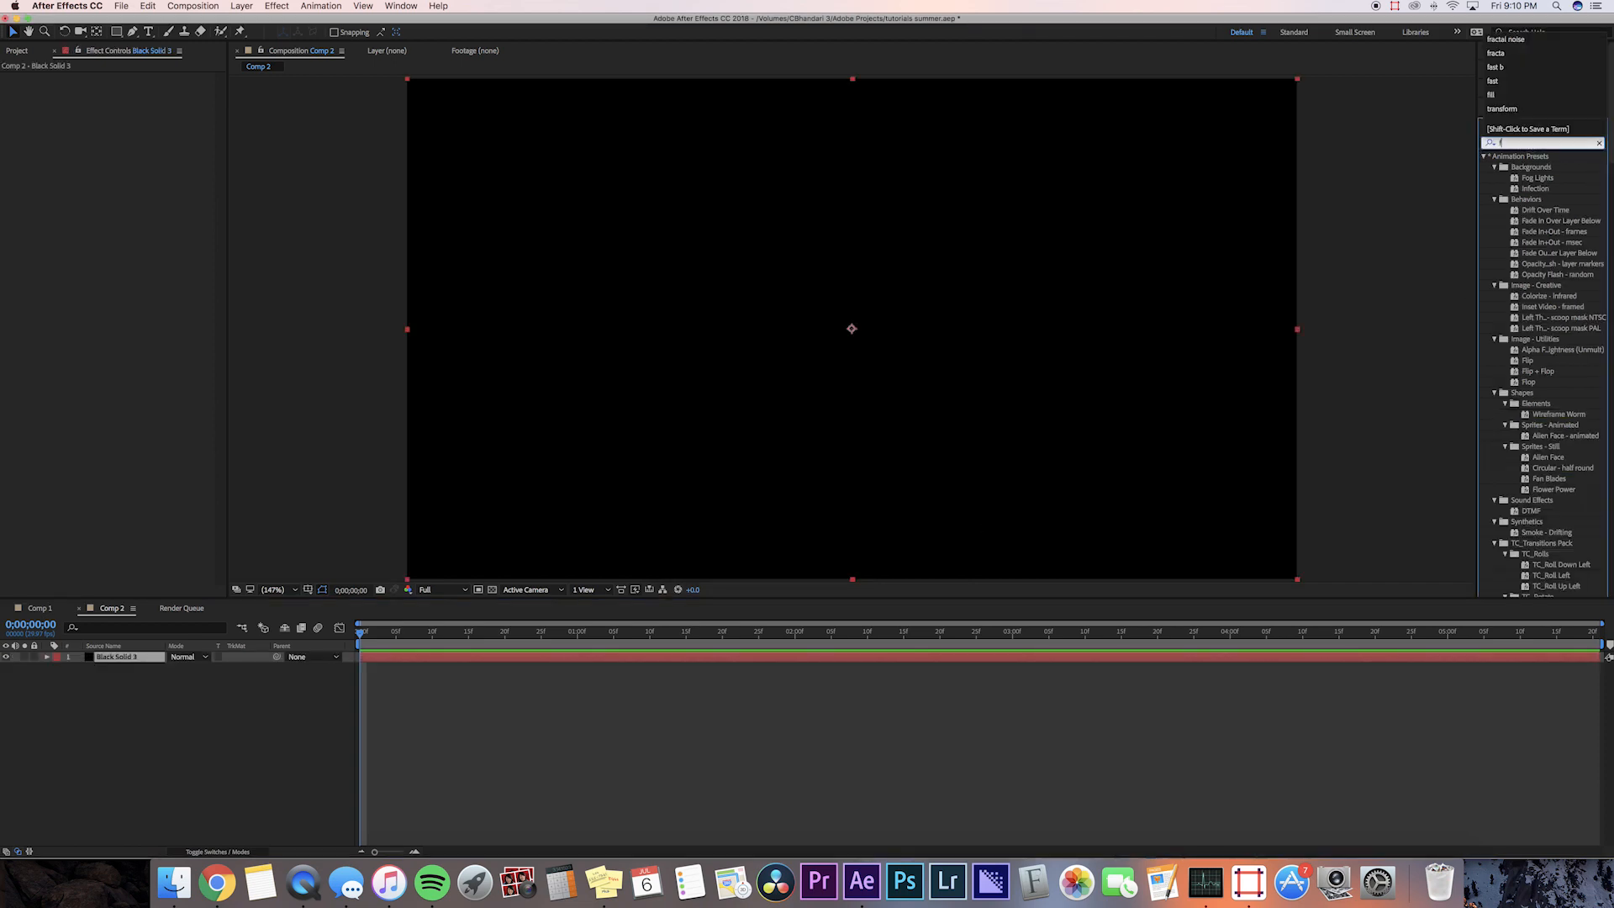
Step: Apply Fractal Noise to the solid and set Noise Type to Spline
type("fracta")
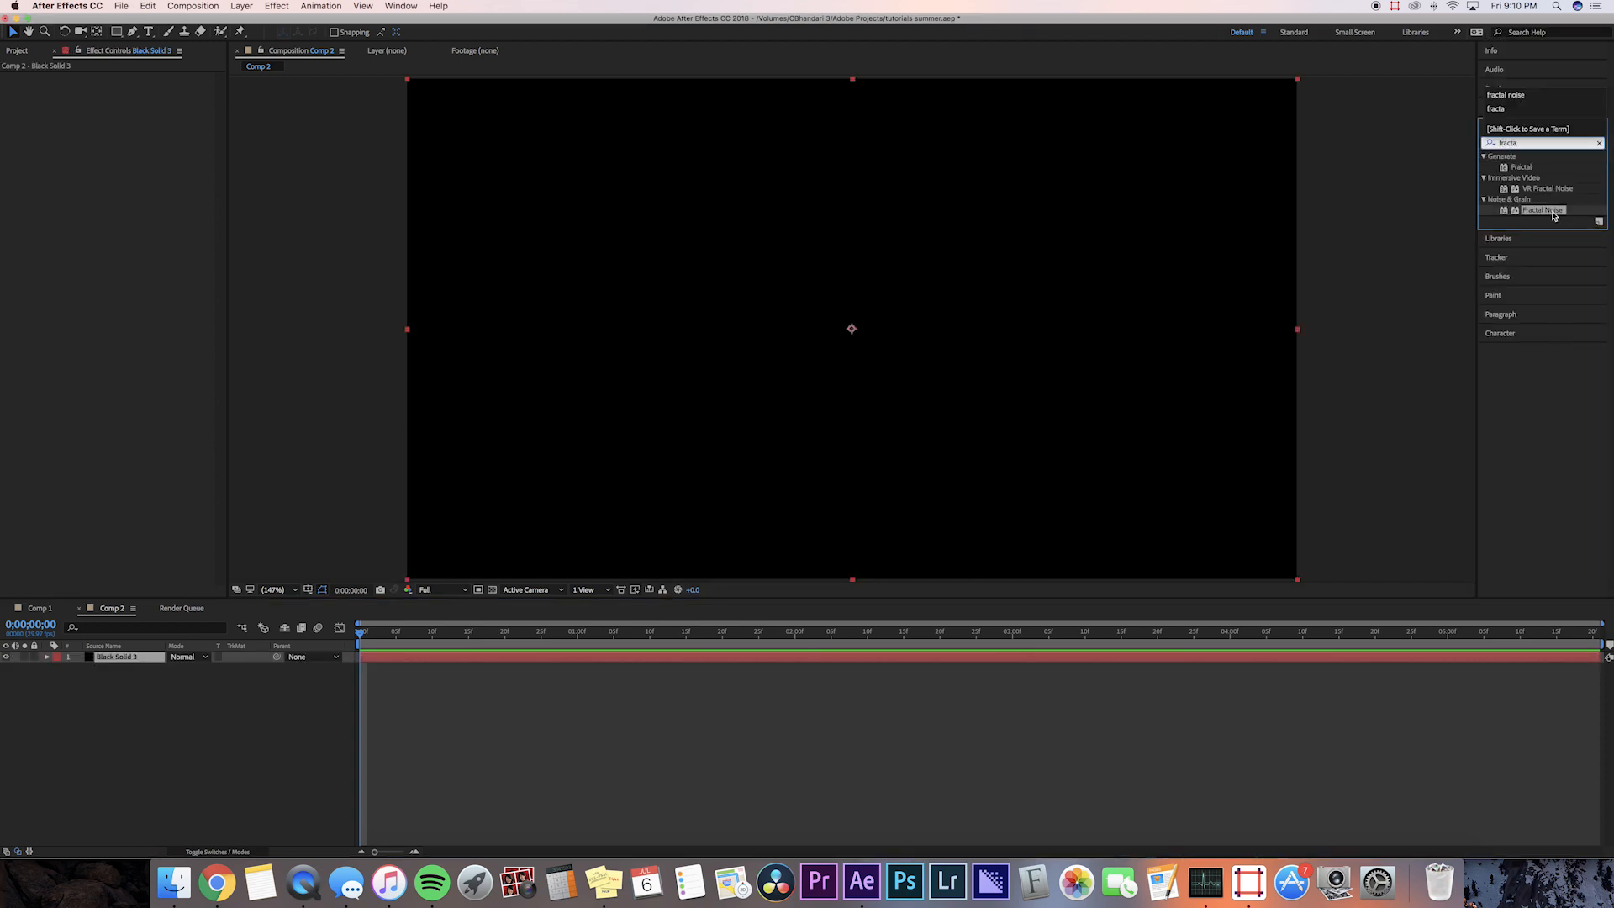
double_click(1541, 211)
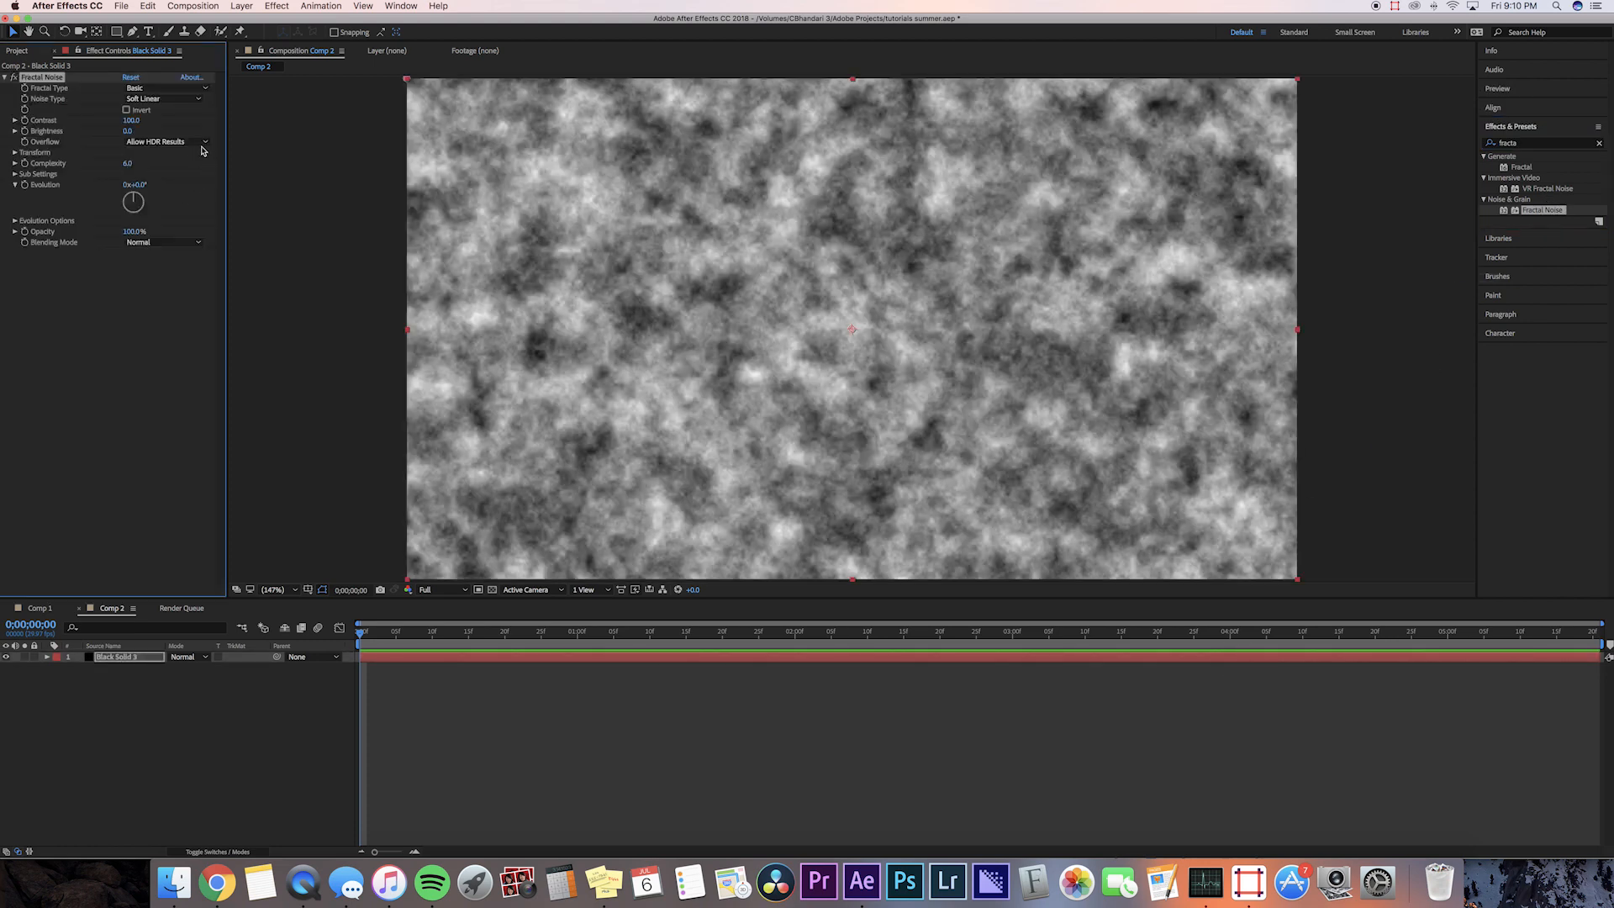
left_click(161, 97)
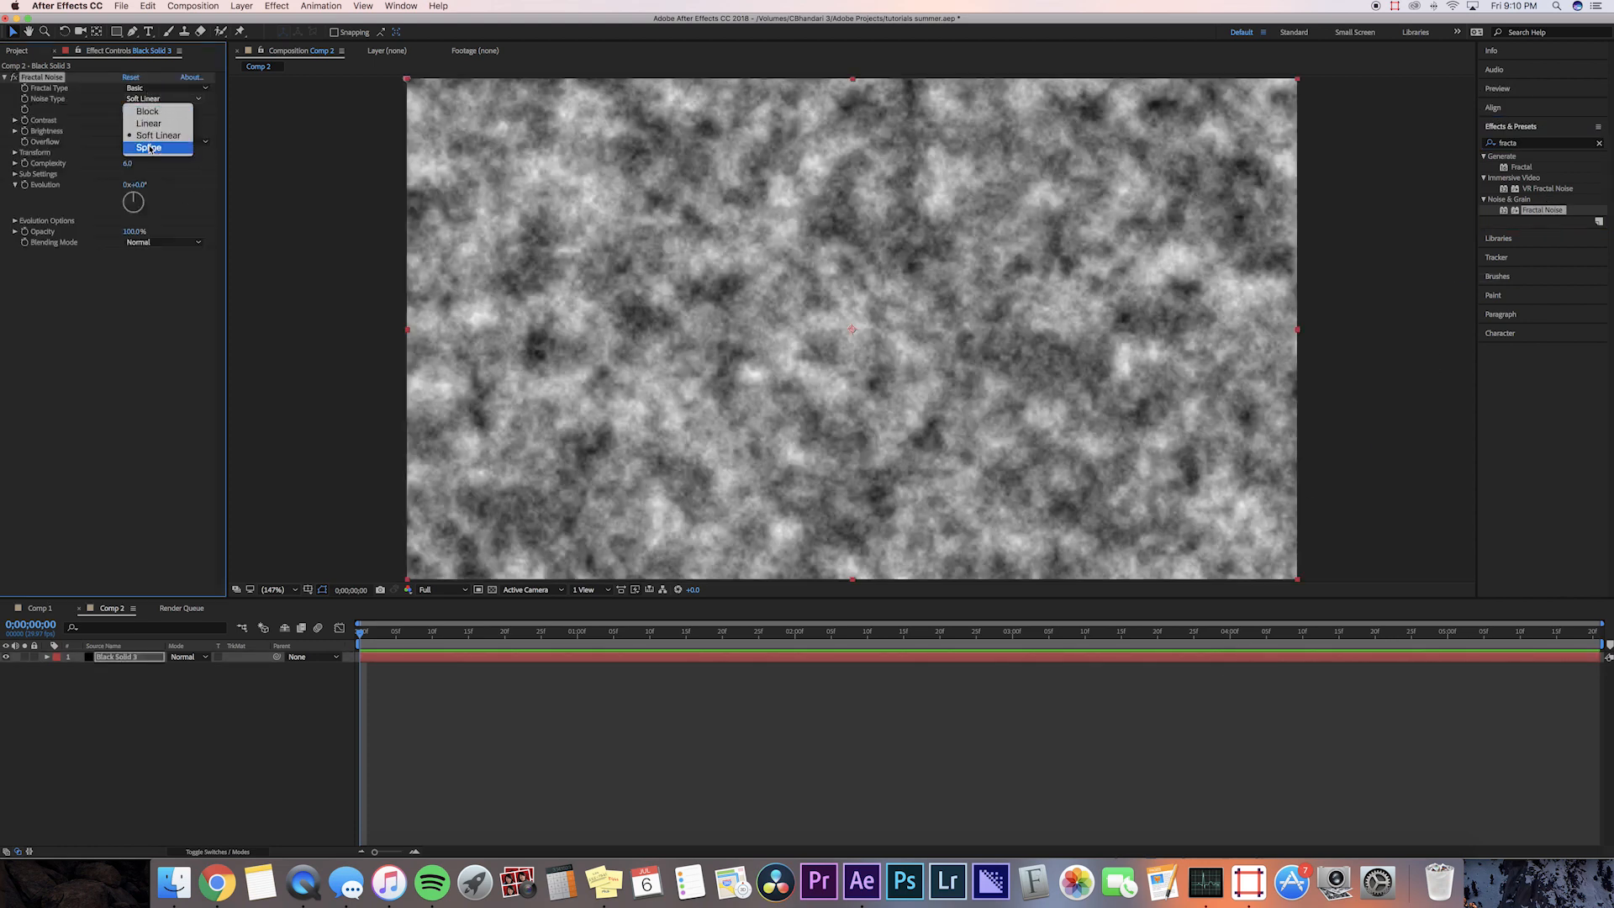
left_click(148, 148)
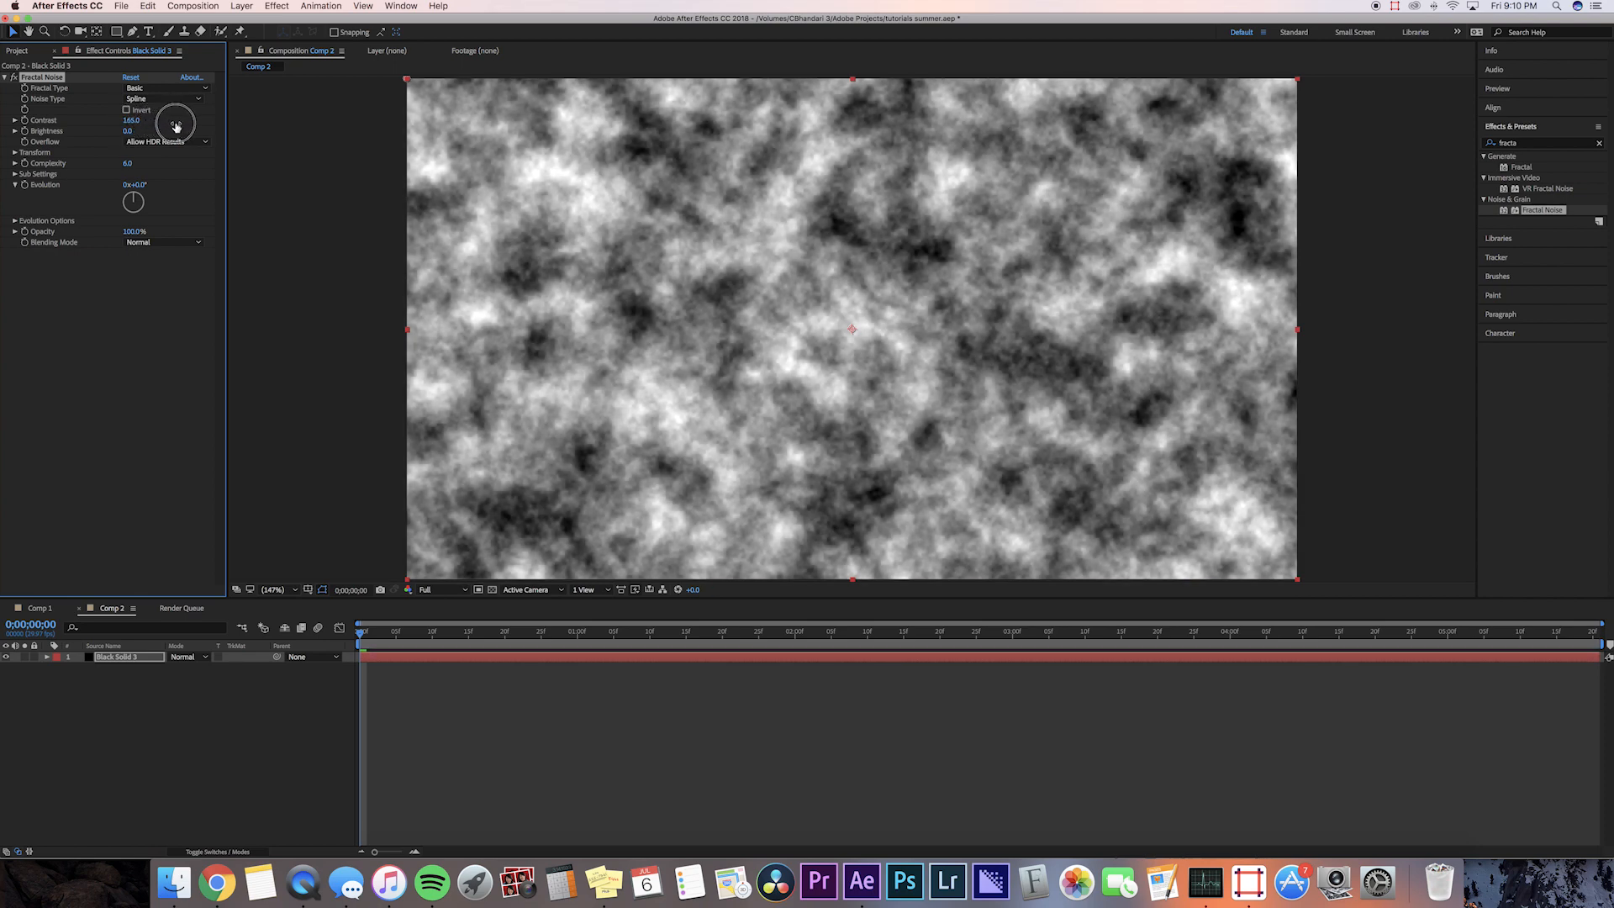
Step: Set noise Contrast 180, Brightness -65 and Complexity 7.2 for sparse clouds
left_click_drag(175, 121, 129, 132)
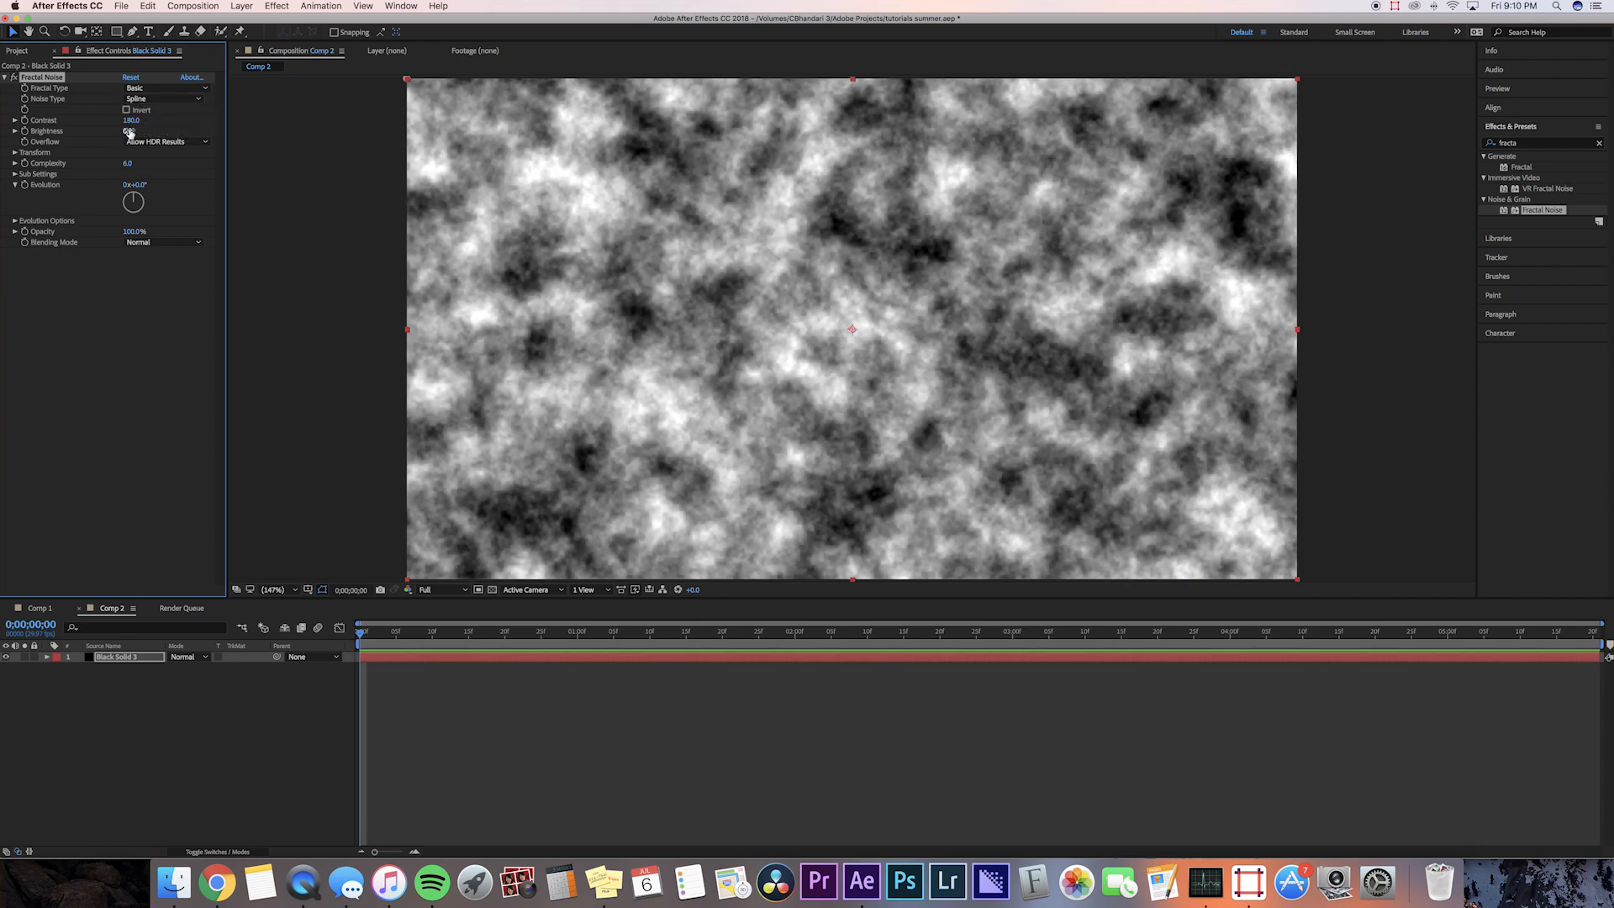
left_click_drag(132, 131, 111, 133)
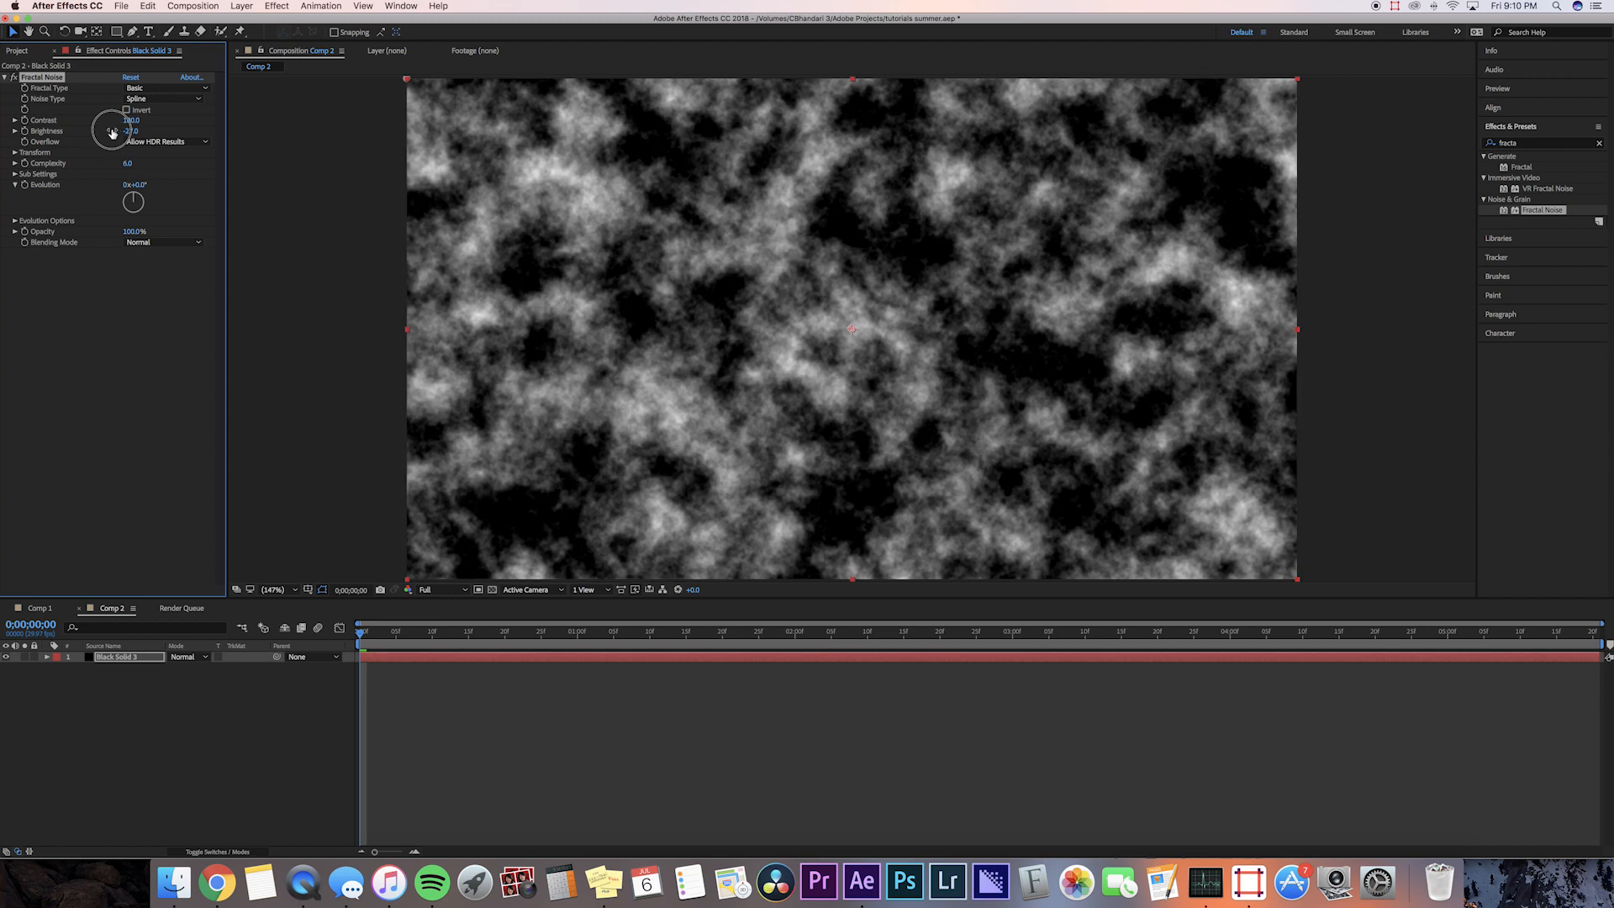
left_click_drag(113, 132, 96, 132)
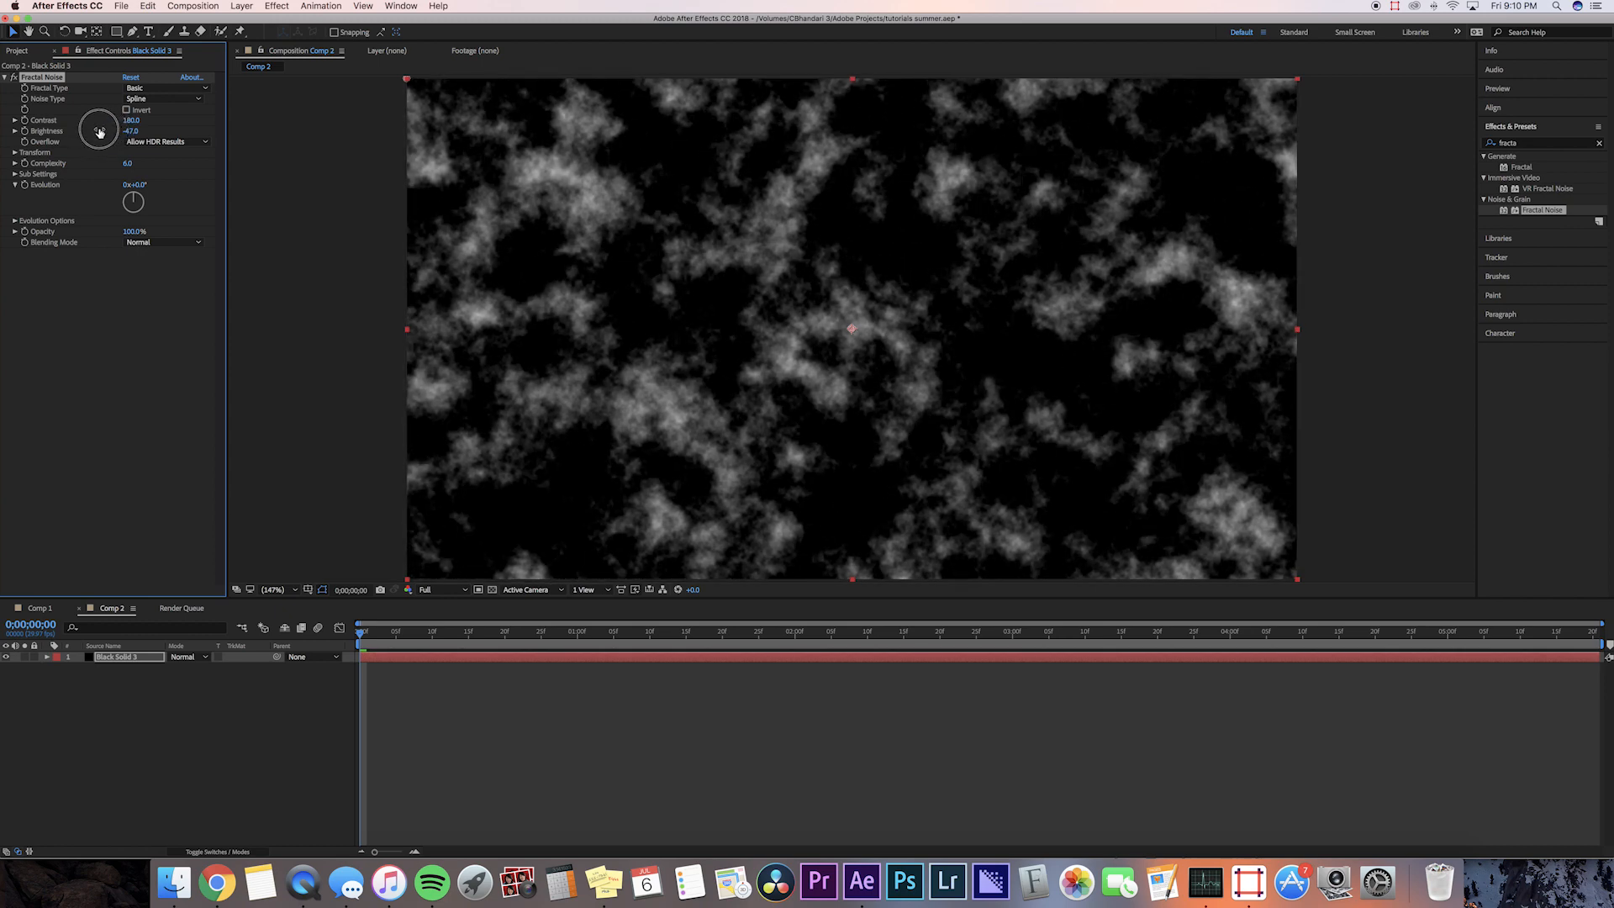
left_click_drag(99, 131, 100, 139)
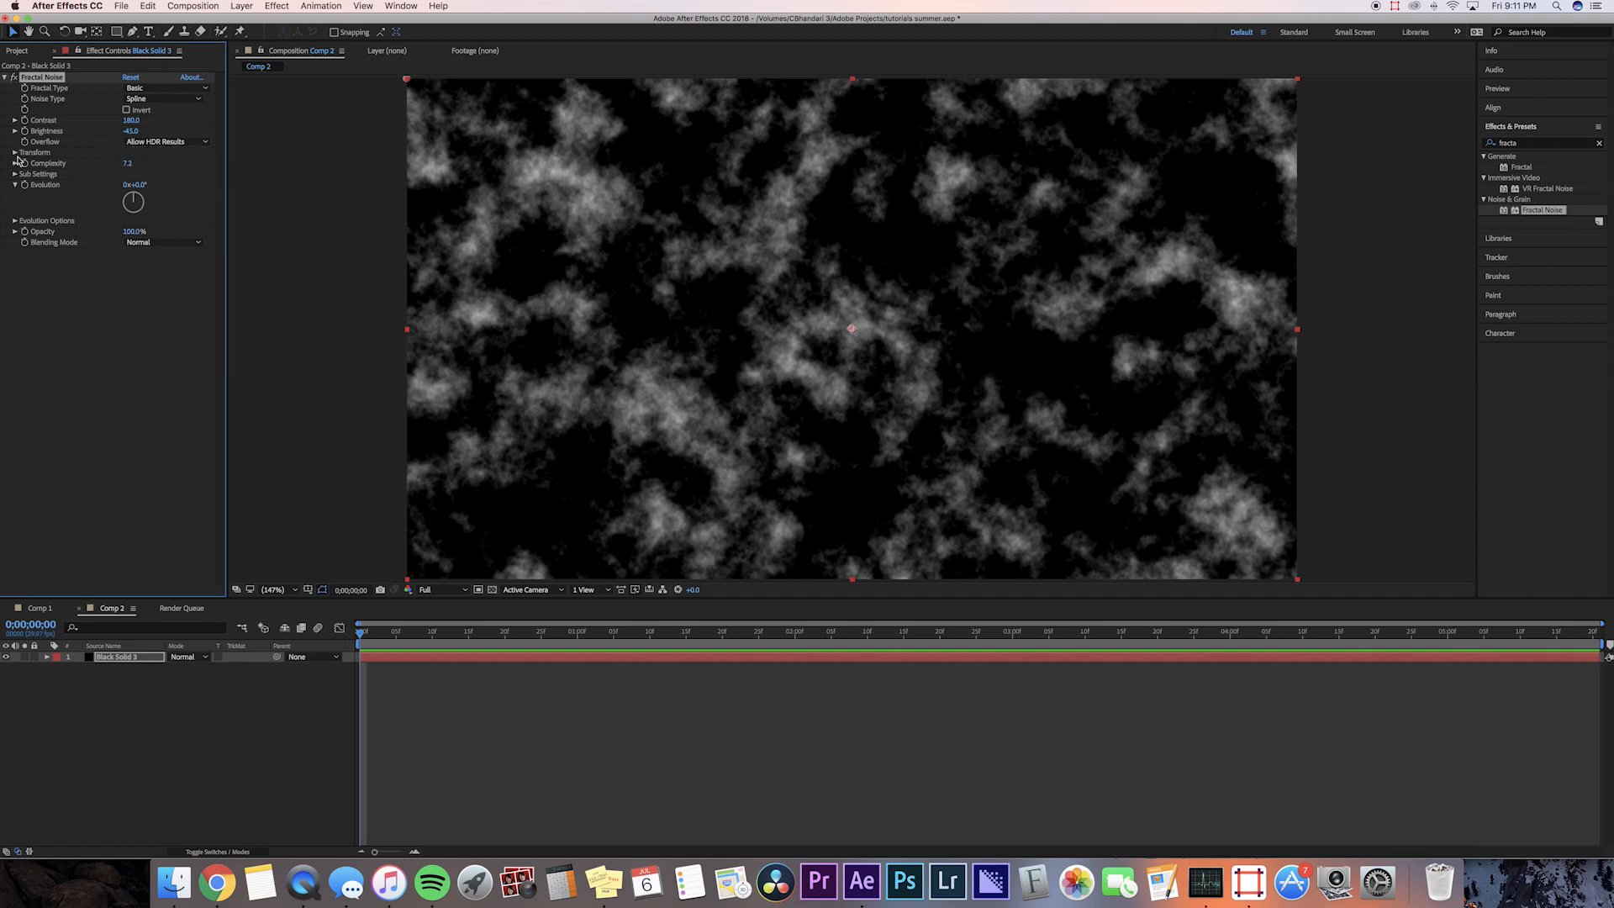
Step: Raise the Fractal Noise Transform scale to 348 and check Invert
left_click(16, 152)
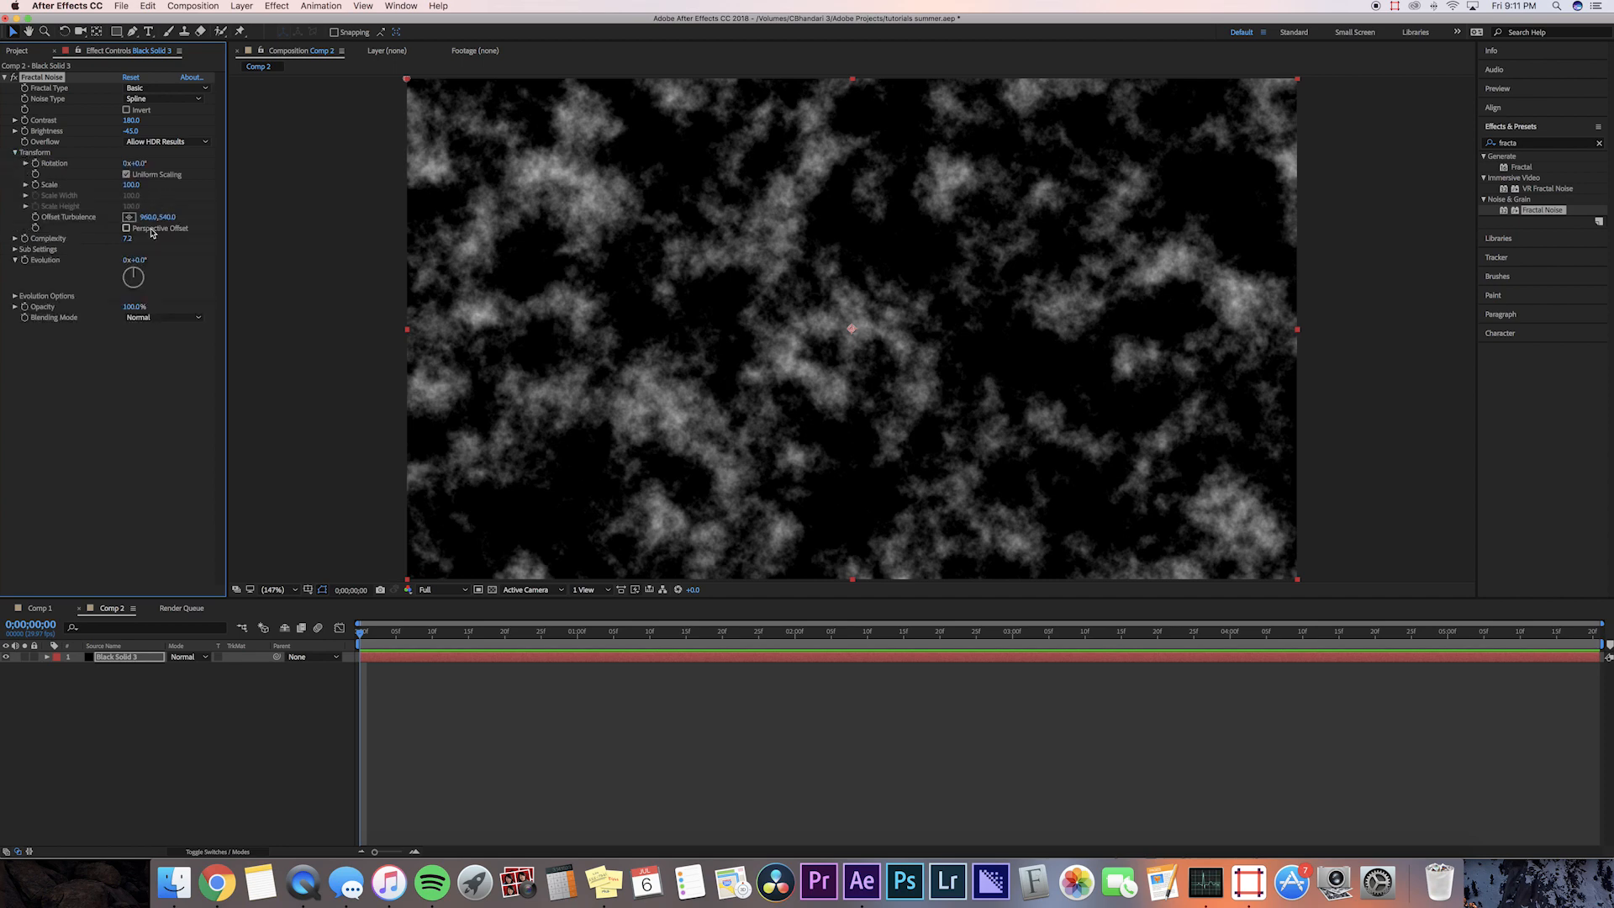
left_click(15, 185)
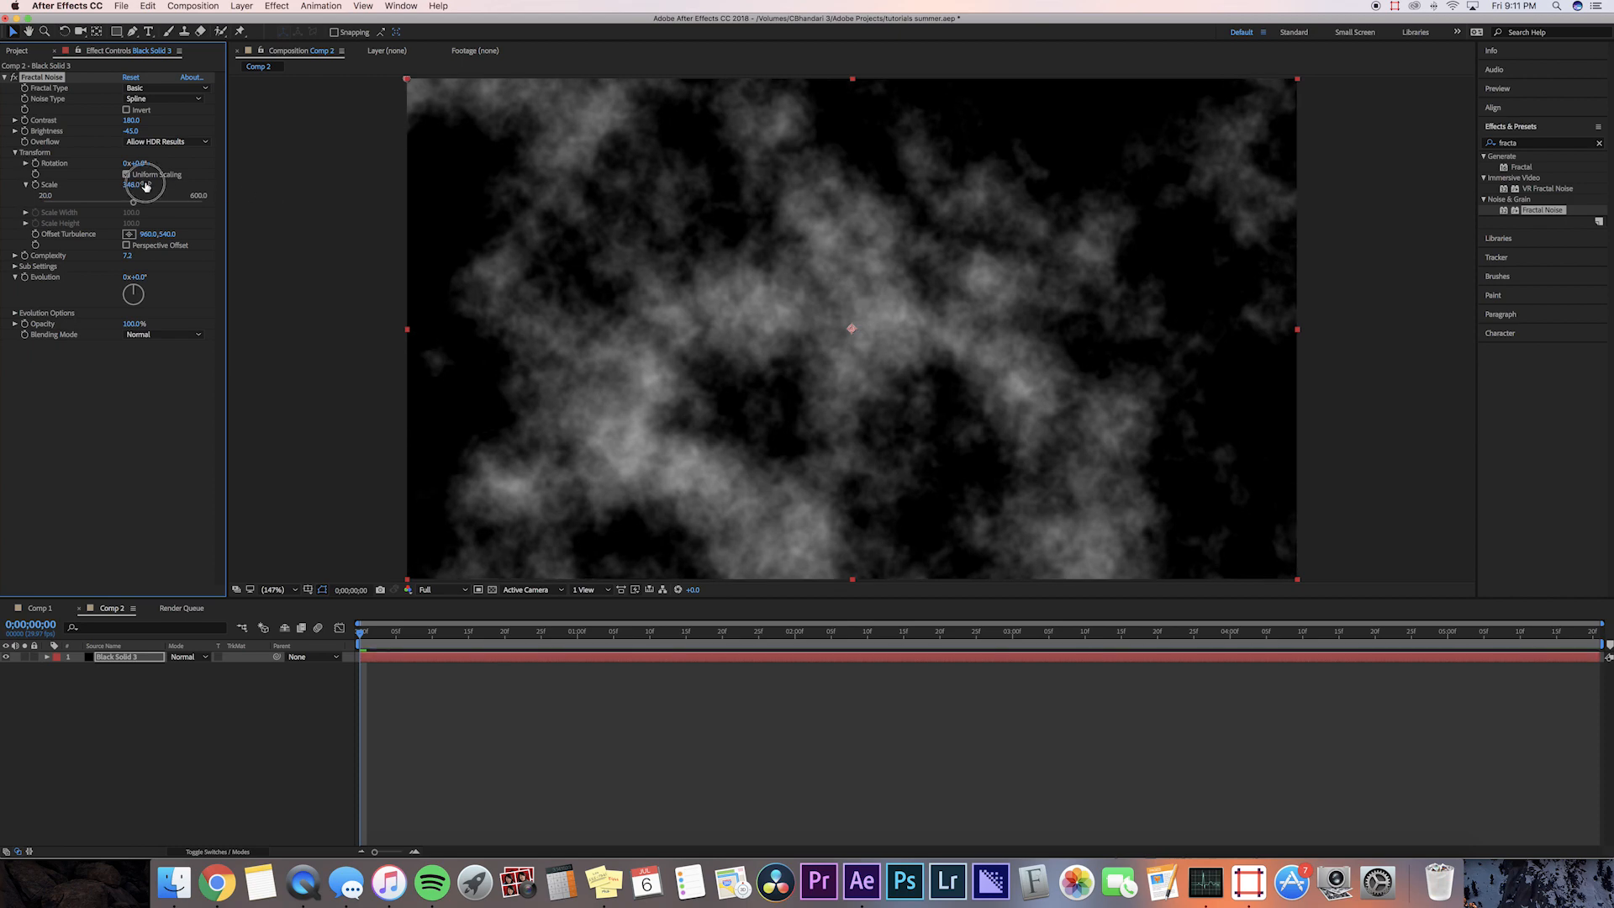
left_click(127, 111)
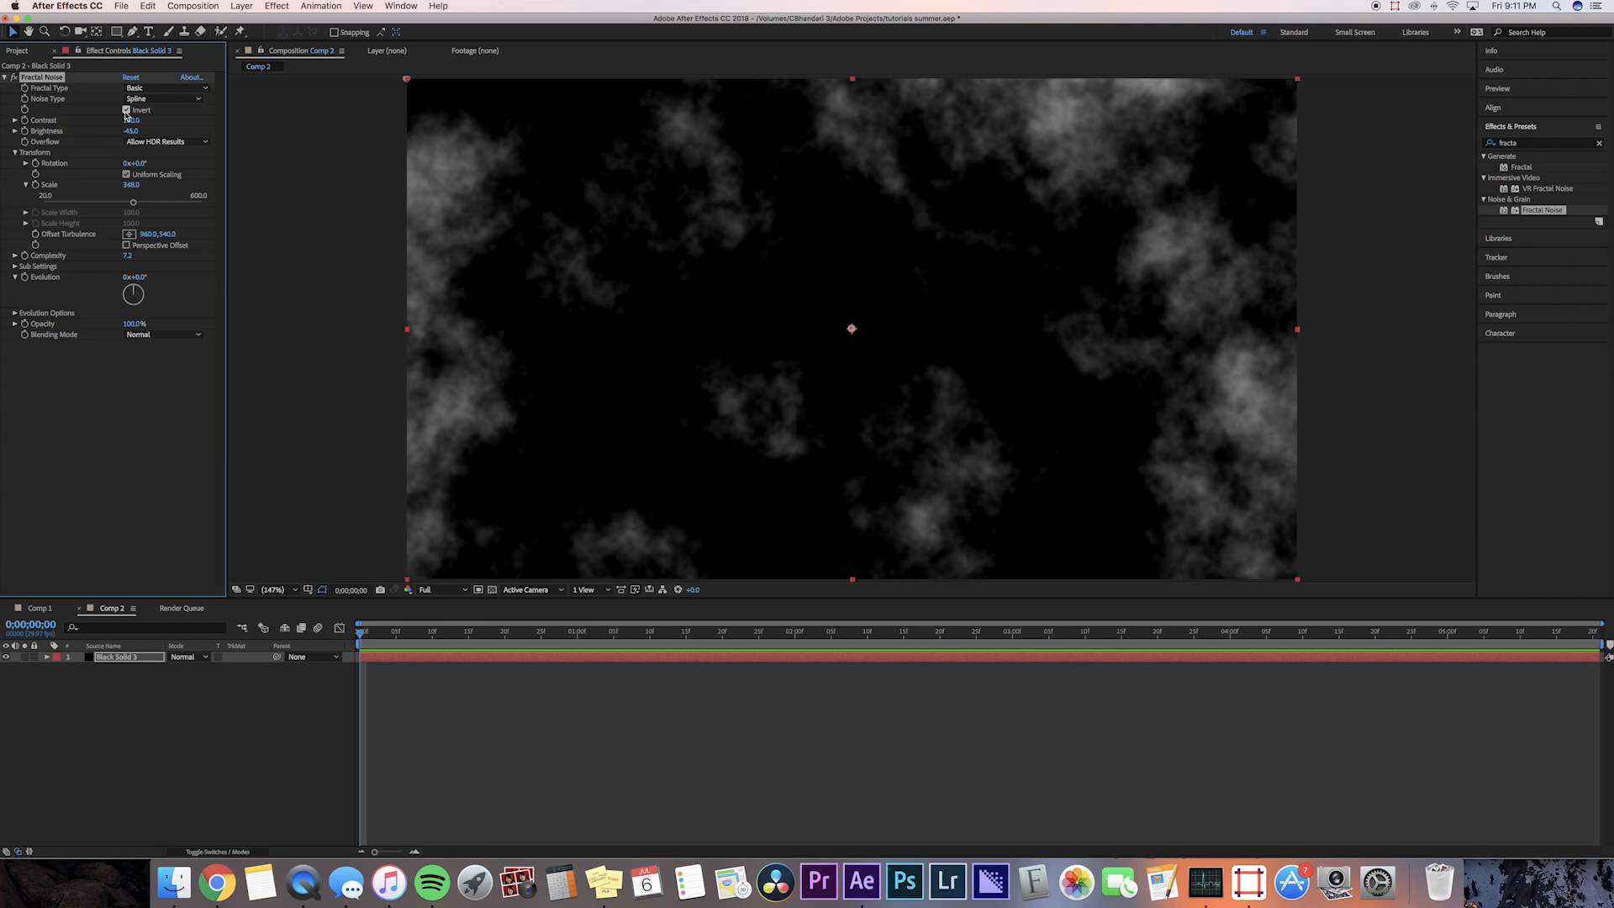
type("180.0")
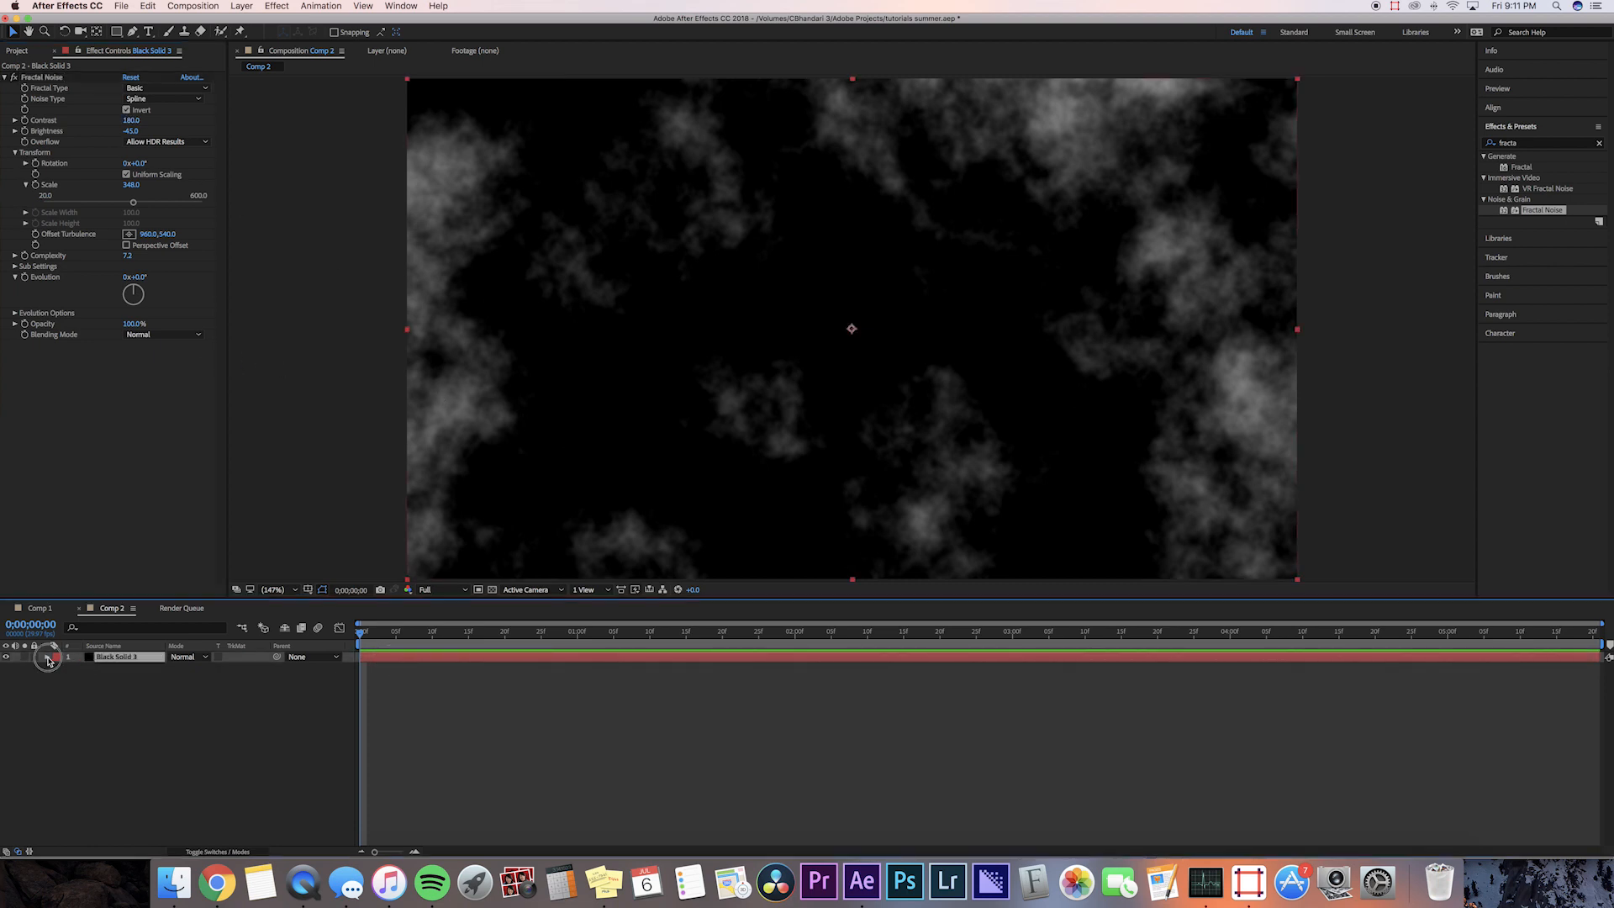
Step: Give the layer's Fractal Noise Evolution a time-based expression in the timeline
left_click(46, 656)
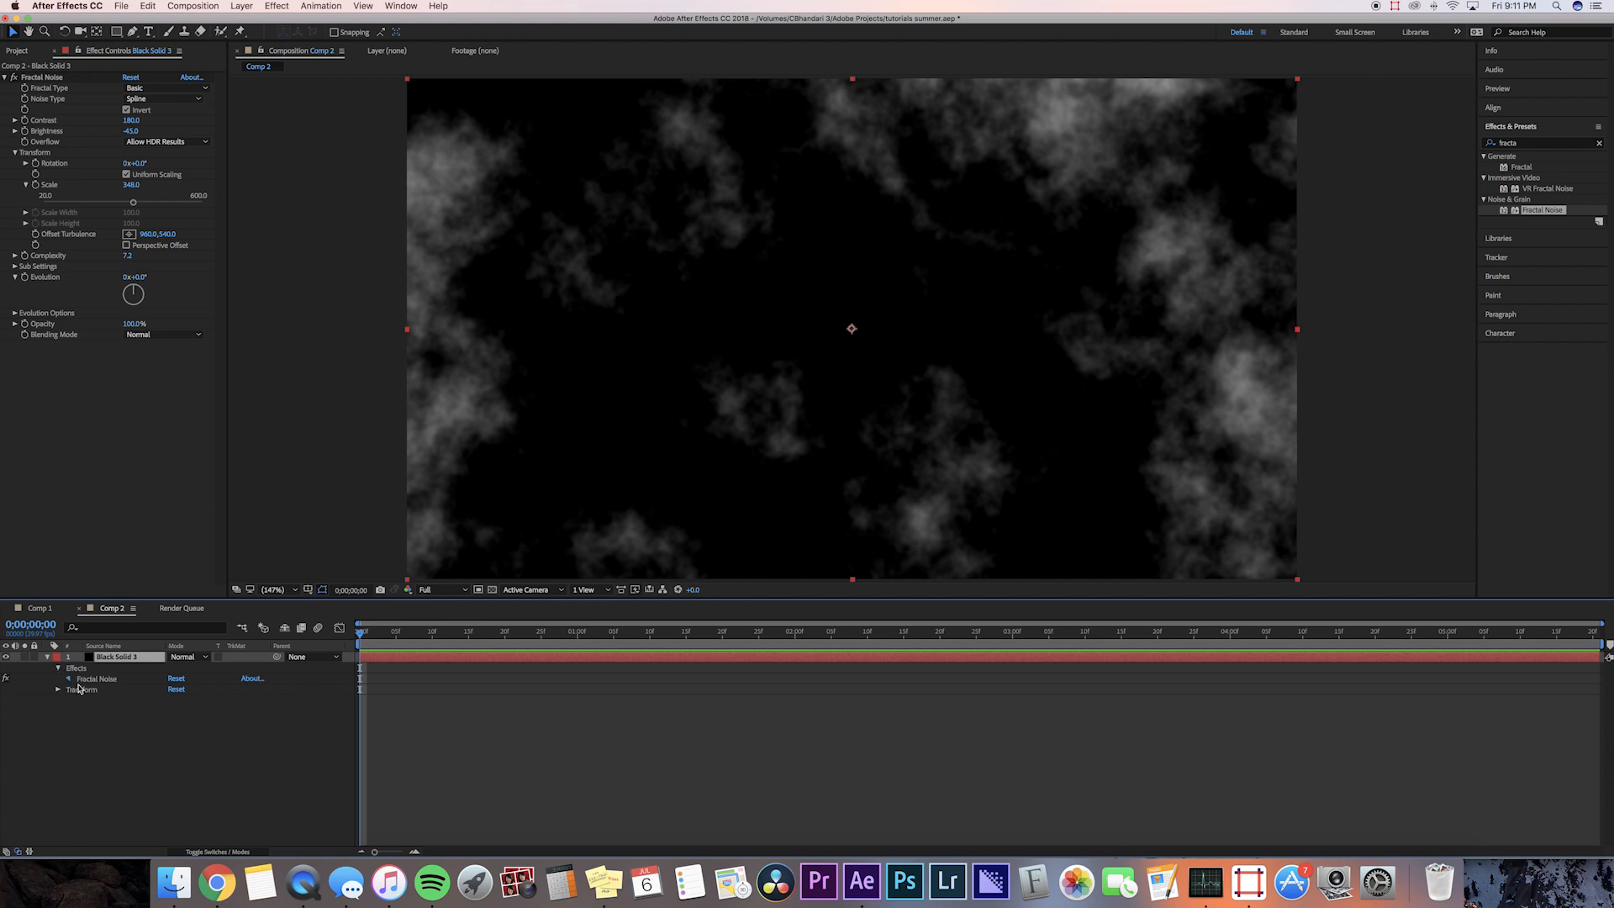
left_click(59, 678)
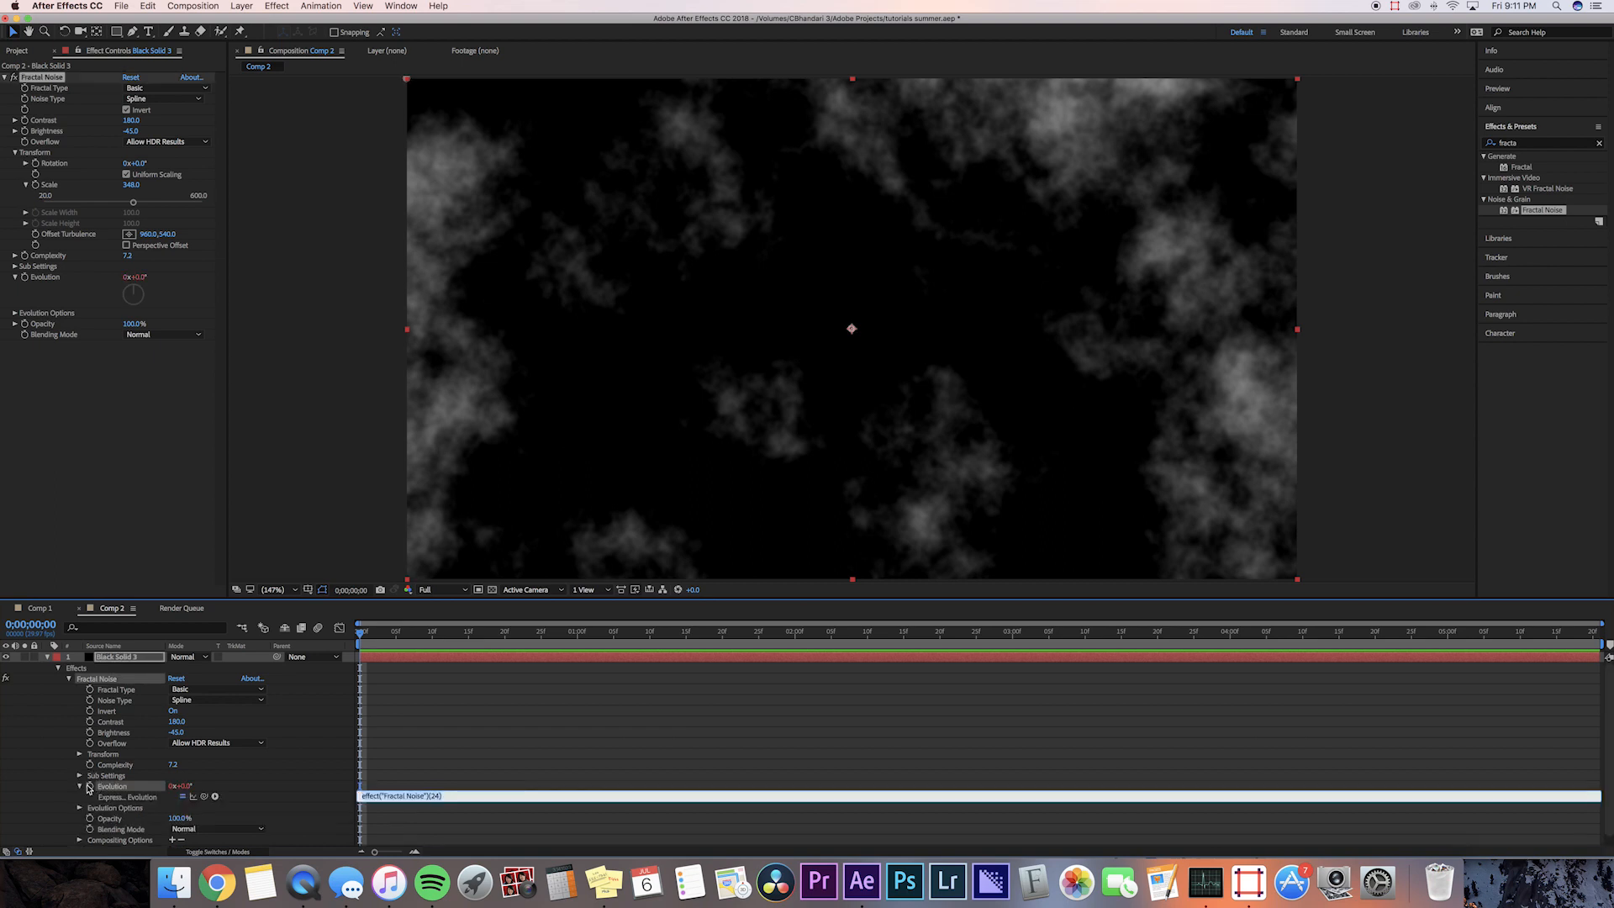
type("time")
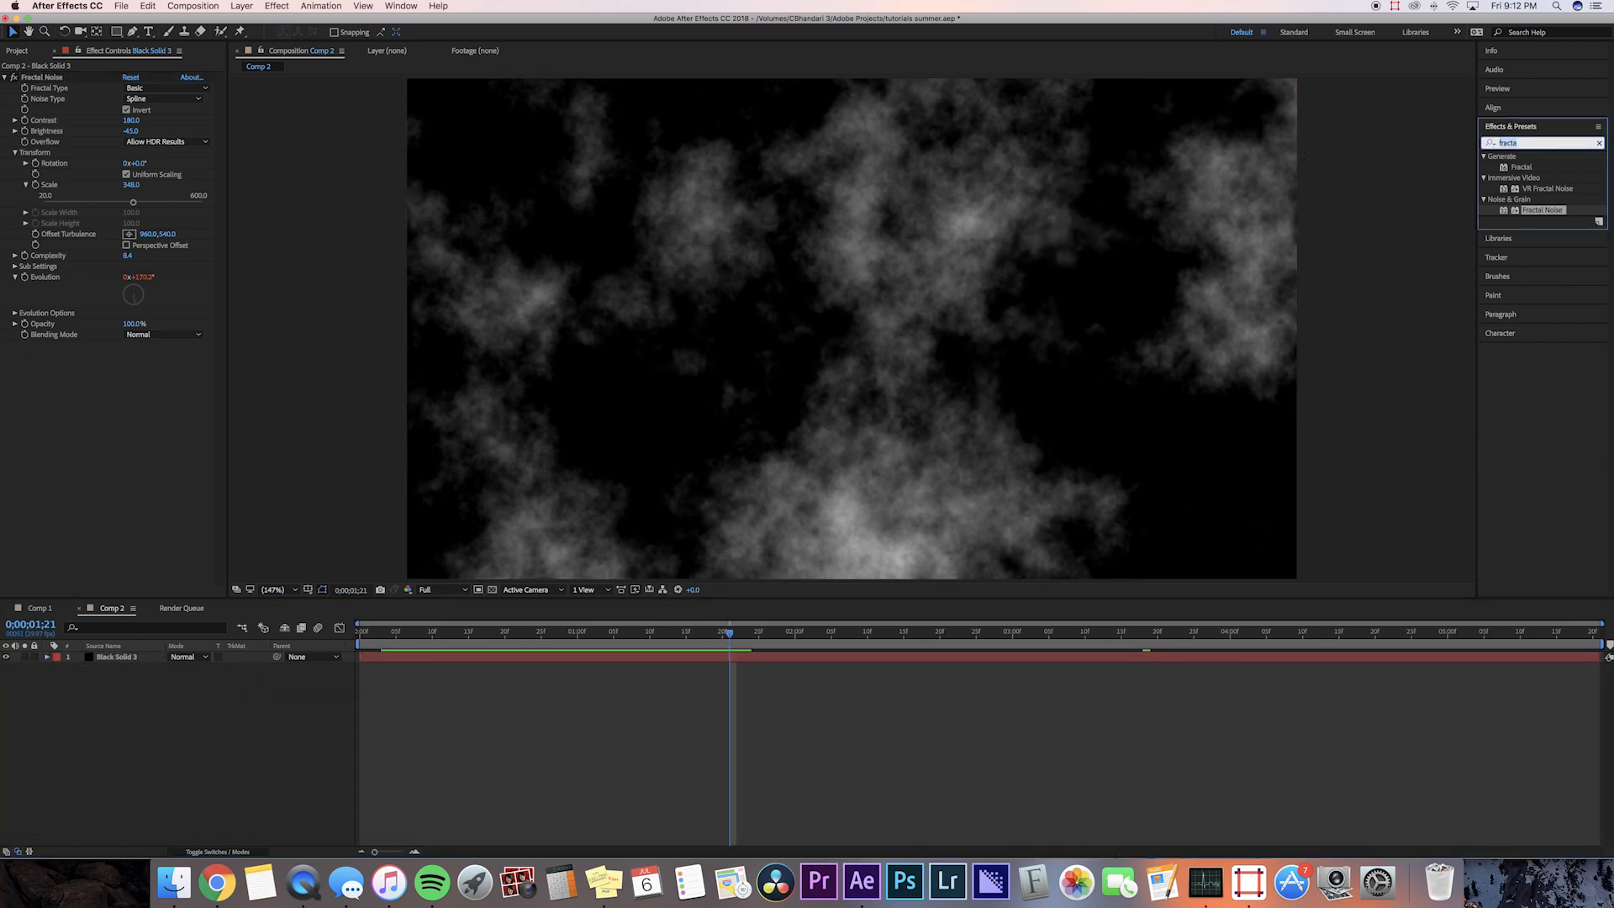
Step: Apply Hue/Saturation with Colorize on, hue about 312° and saturation 25
type("hue")
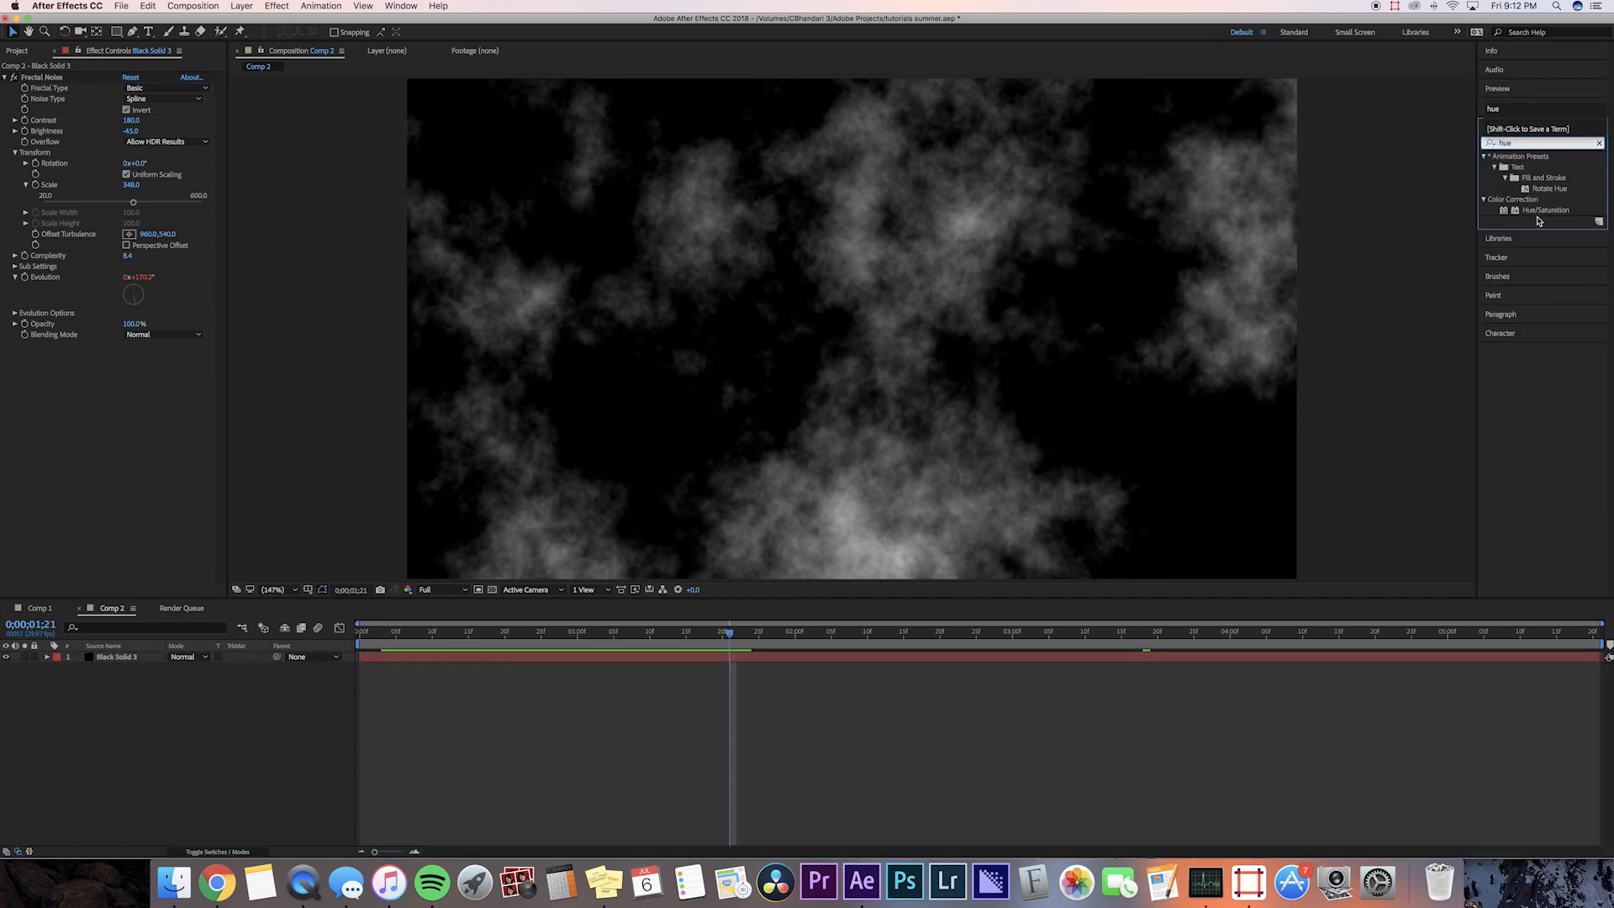
left_click(1544, 210)
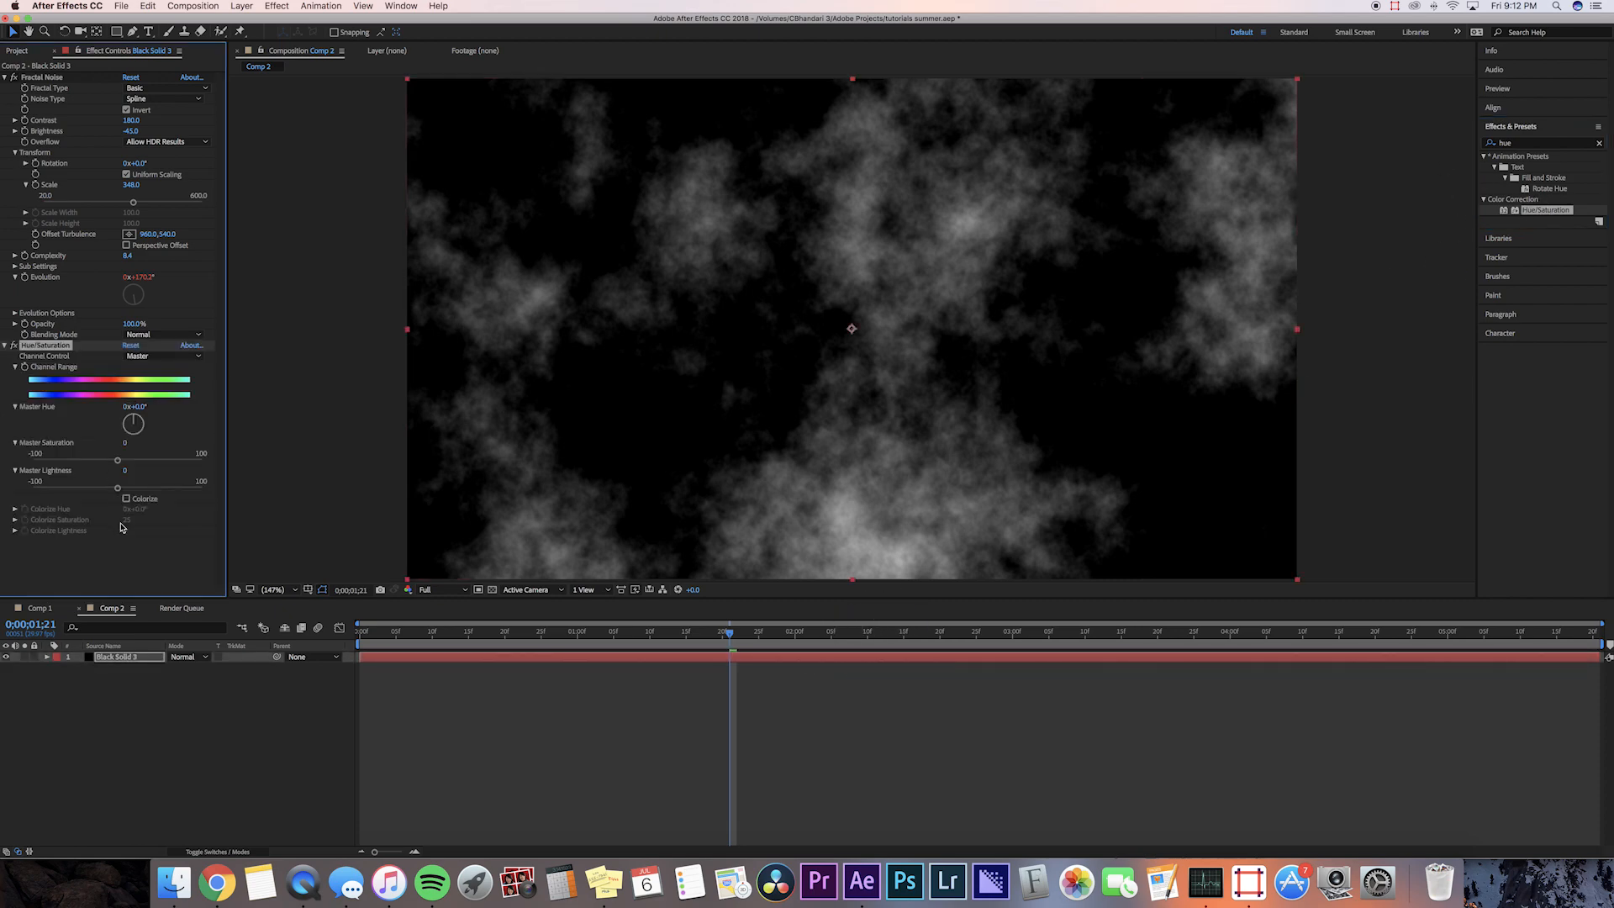
left_click(128, 499)
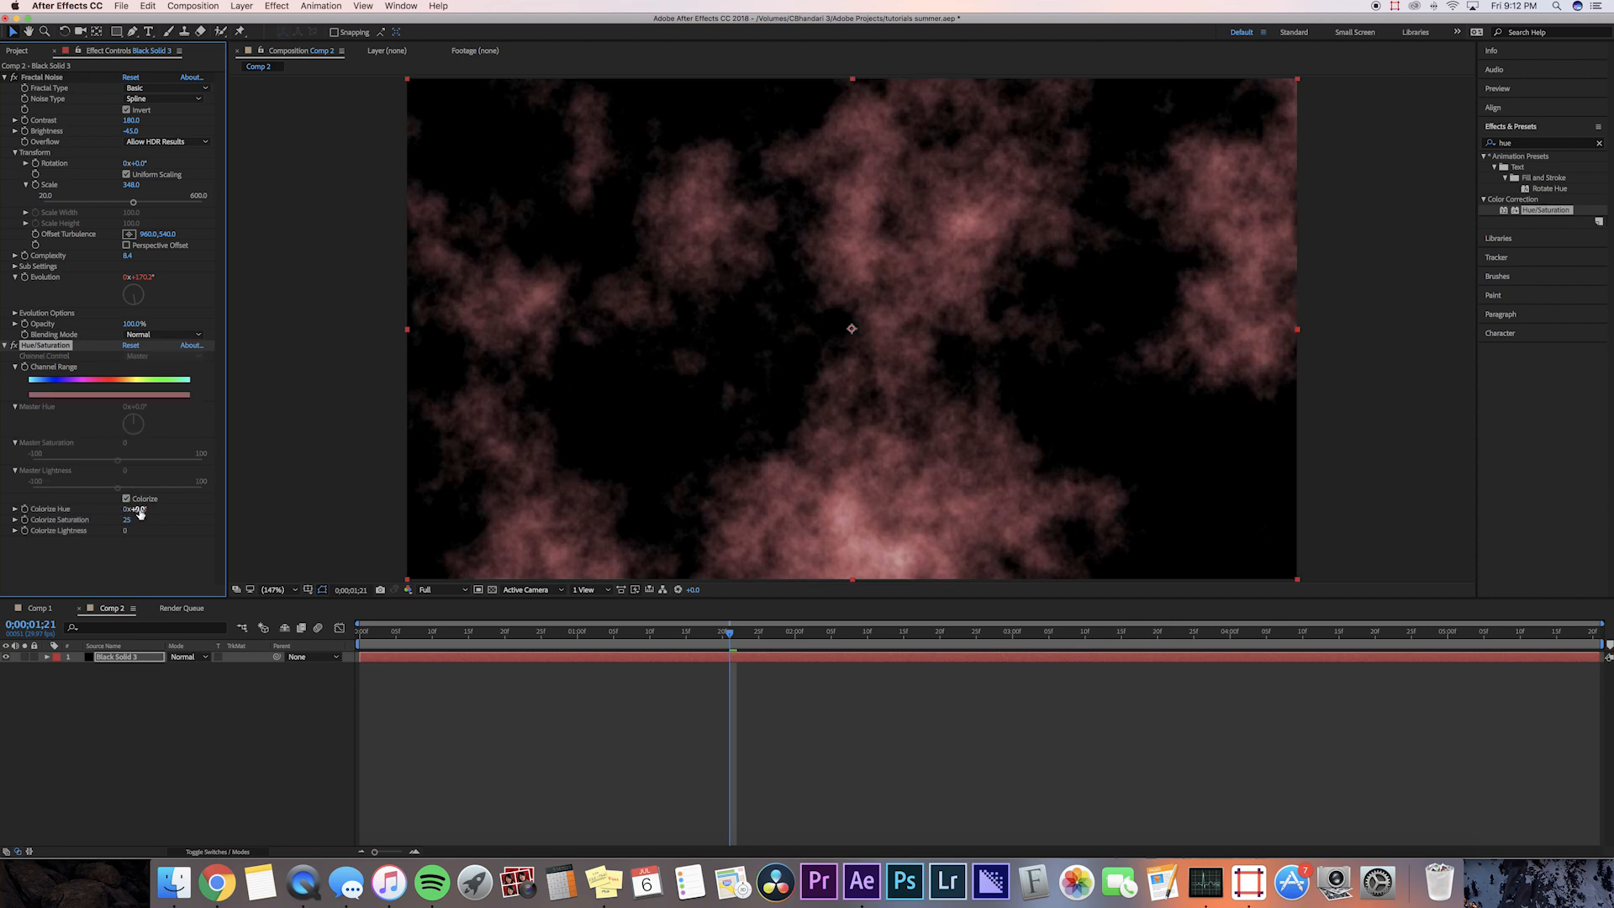
left_click_drag(137, 509, 232, 504)
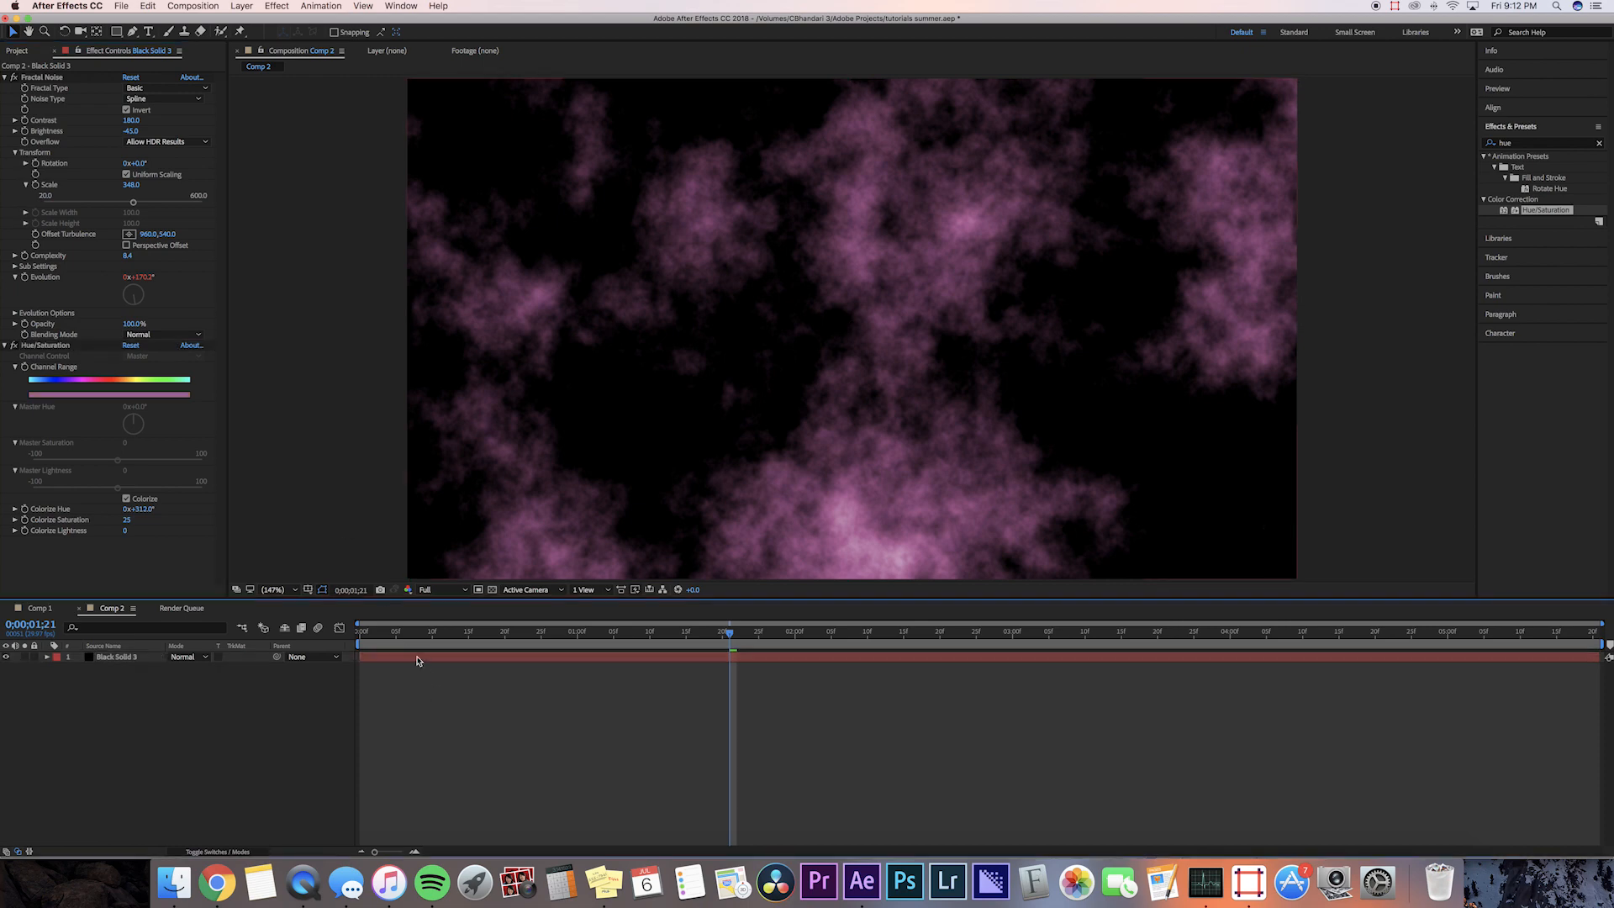
Step: Duplicate the smoke solid and retint the copy blue-violet, hue about 238°
left_click(116, 657)
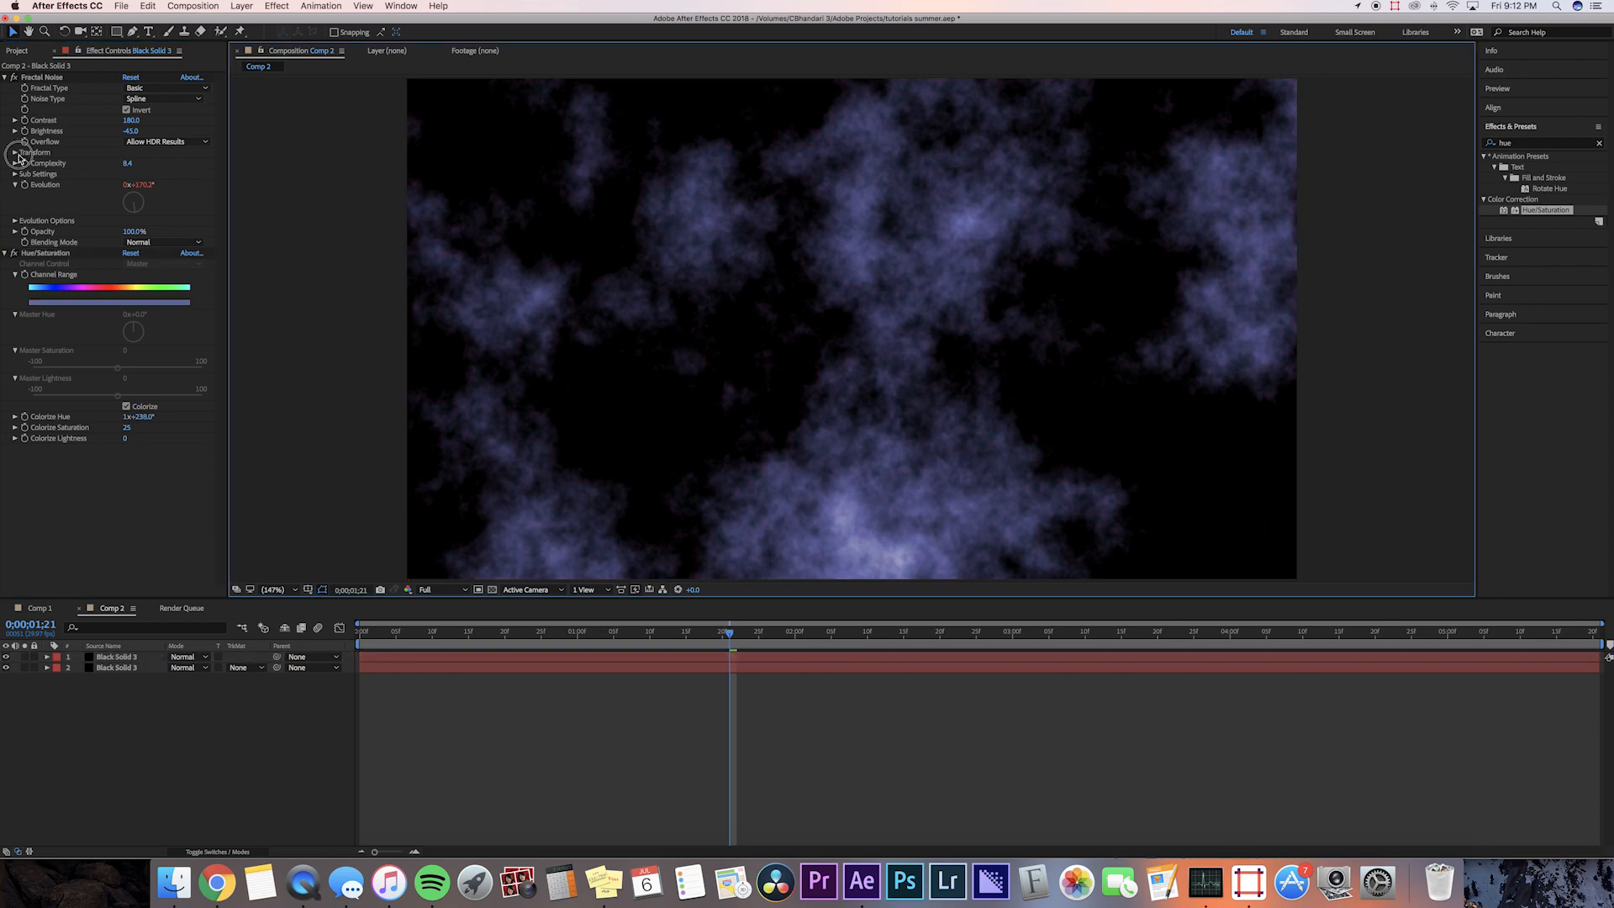
left_click(14, 152)
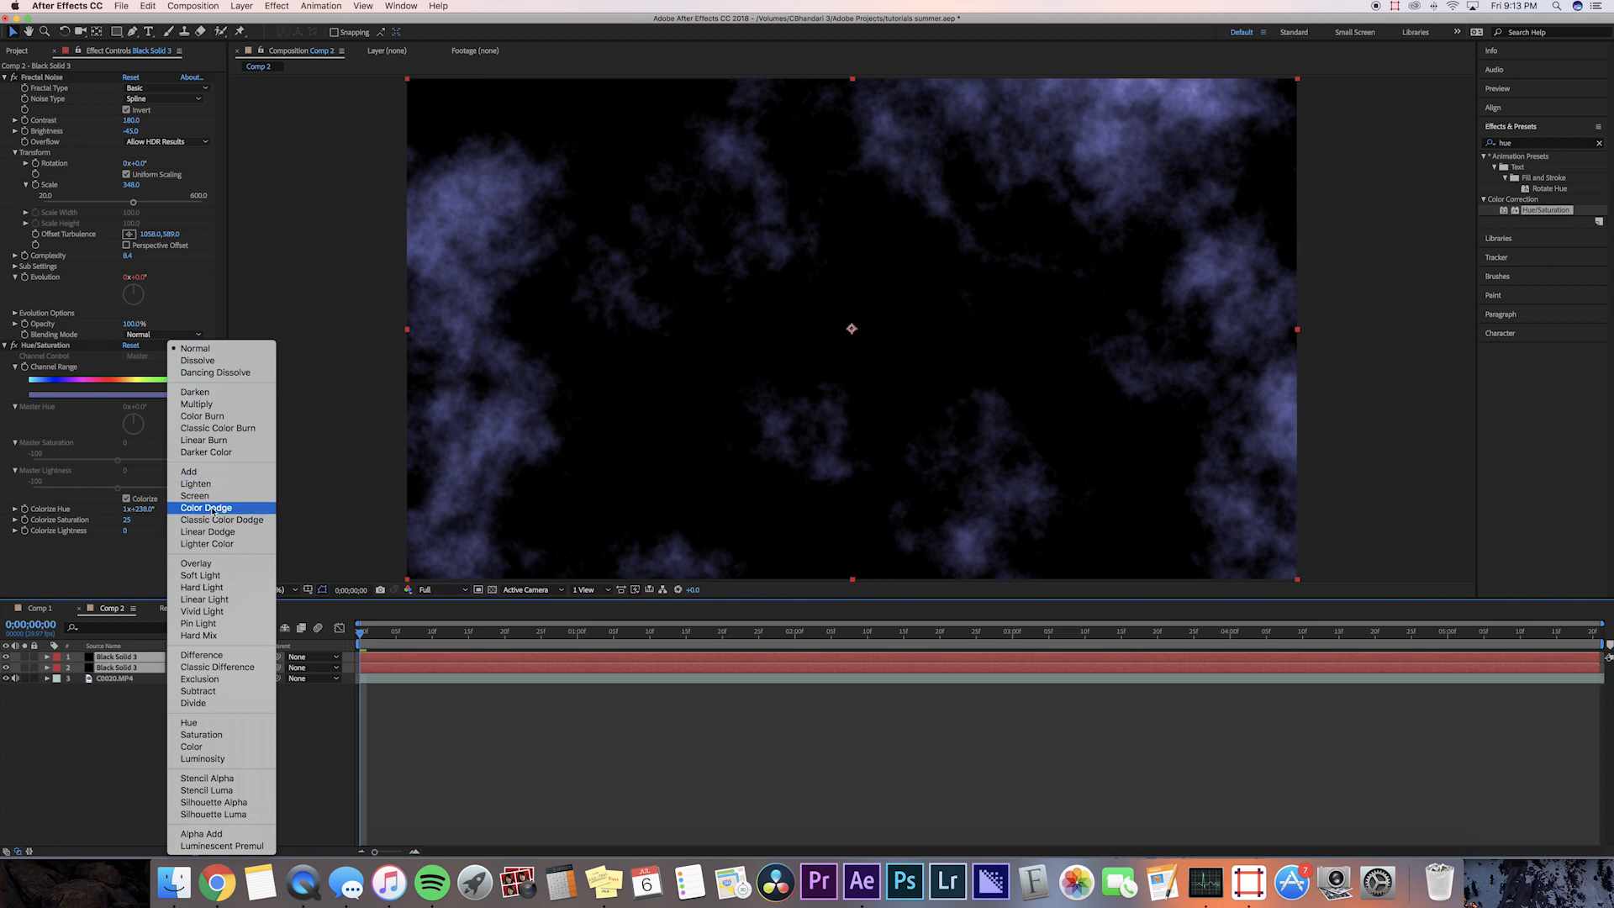
Step: Set both smoke solids to Screen over C0020.MP4 and preview the result
left_click(195, 495)
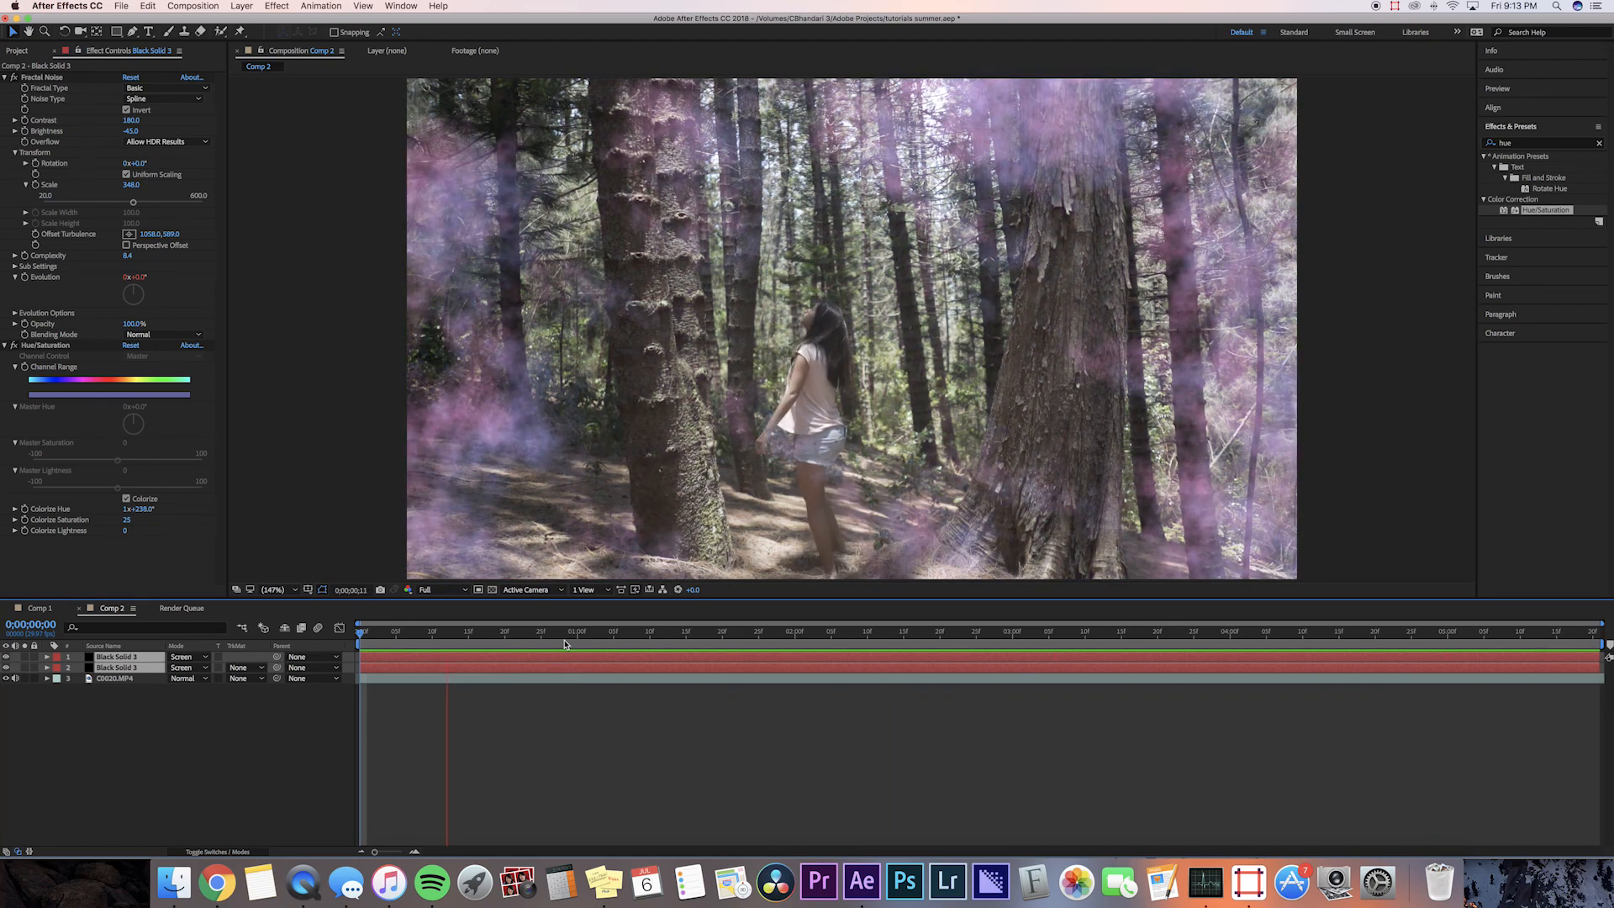
left_click(890, 631)
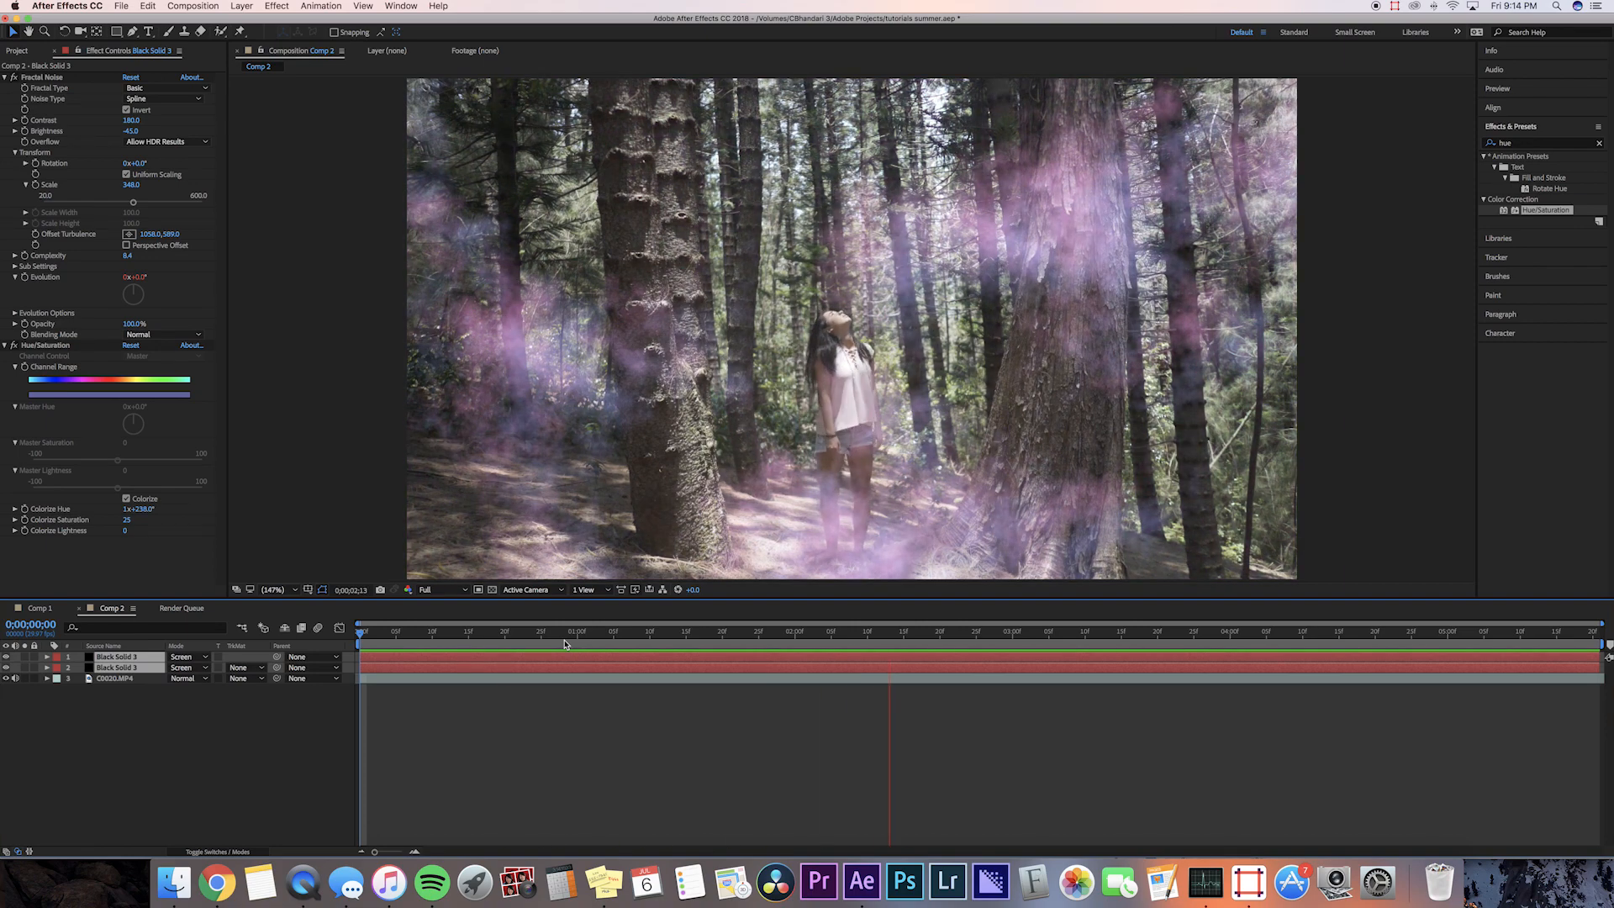